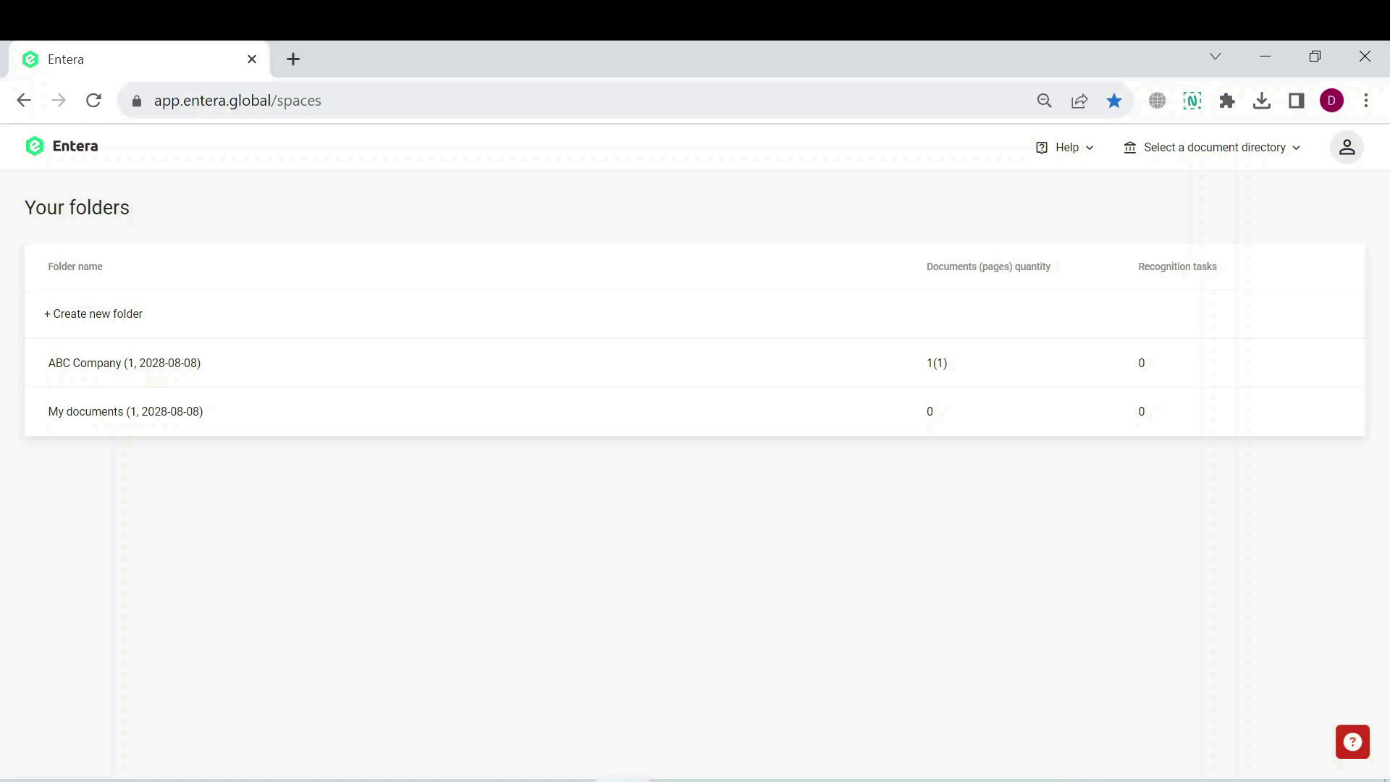
{"action": "mouse_move", "coordinate": [1138, 693]}
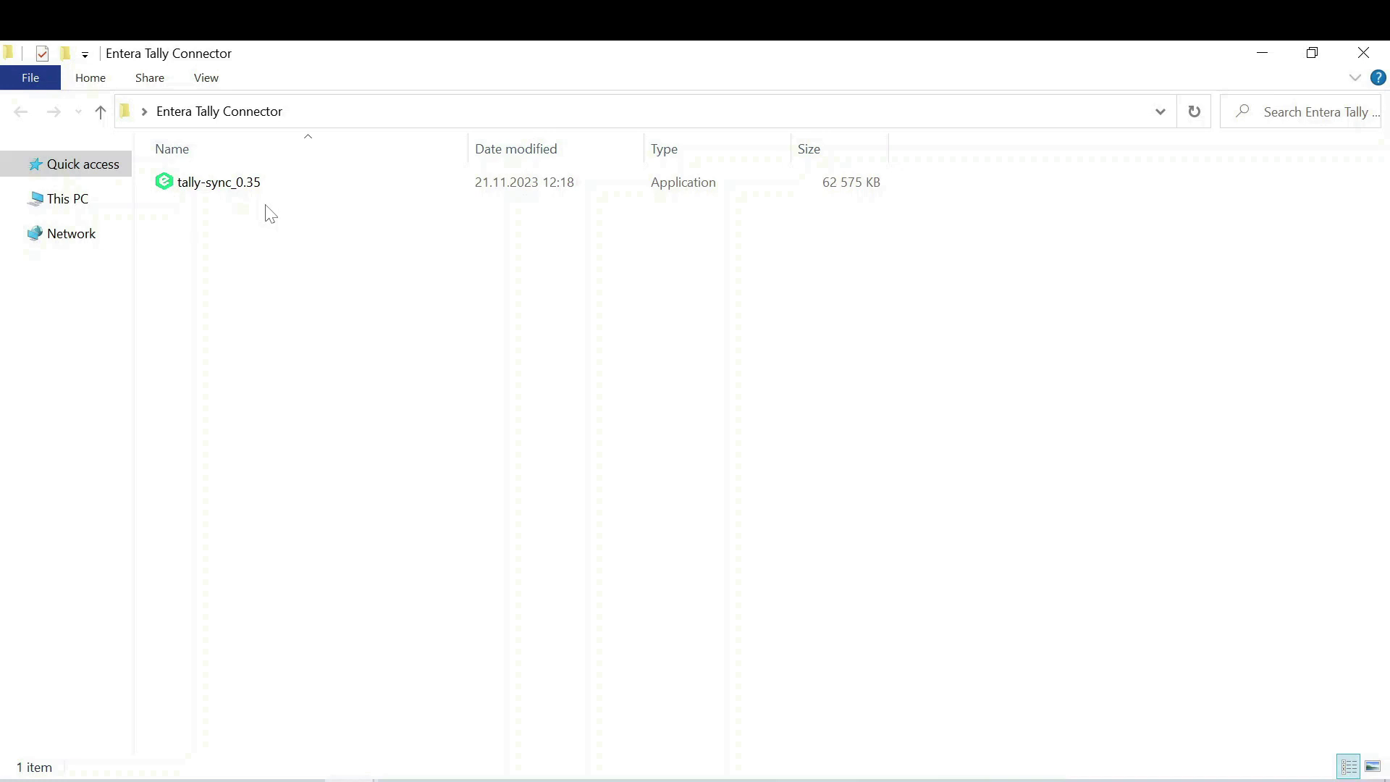
Install tally-sync_0.35 past the SmartScreen warning into the default folder, deferring the restart.
{"action": "double_click", "coordinate": [218, 182]}
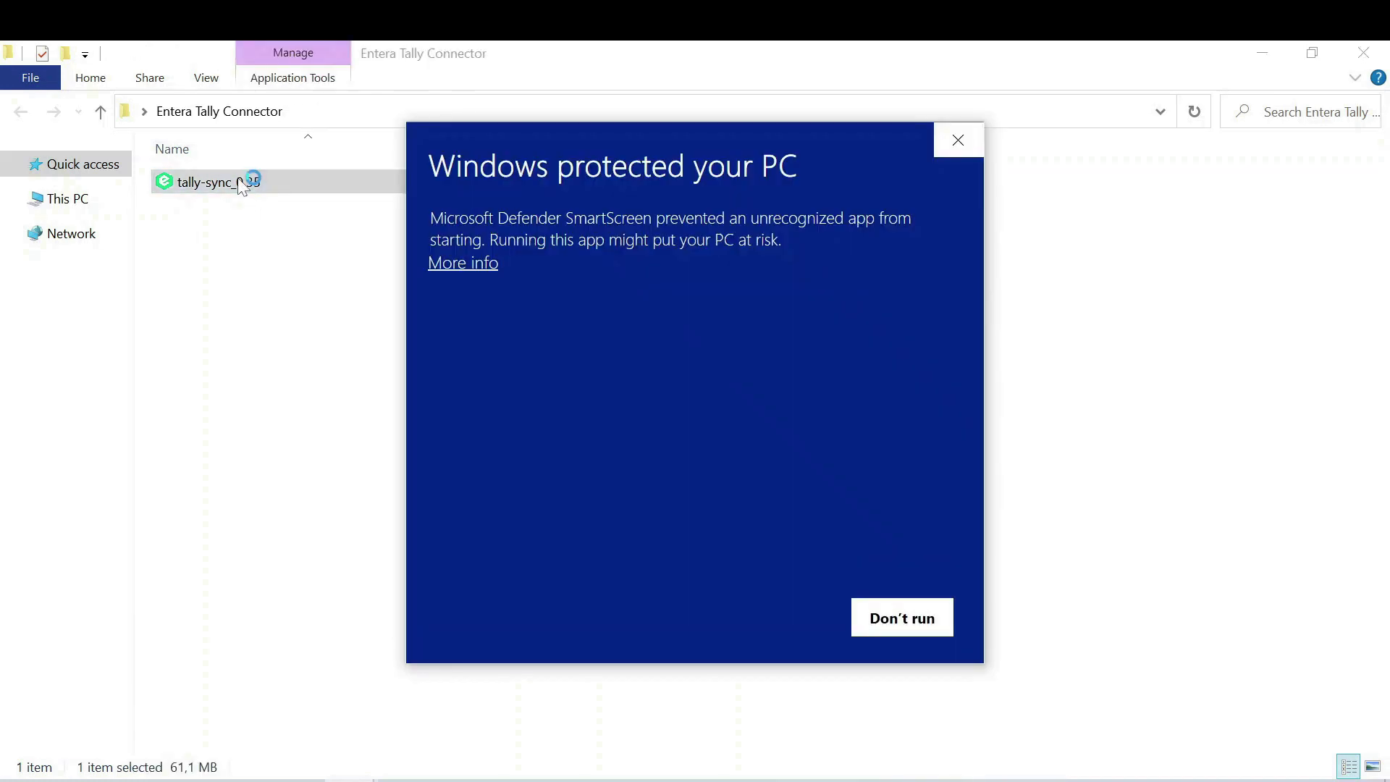
{"action": "left_click", "coordinate": [462, 262]}
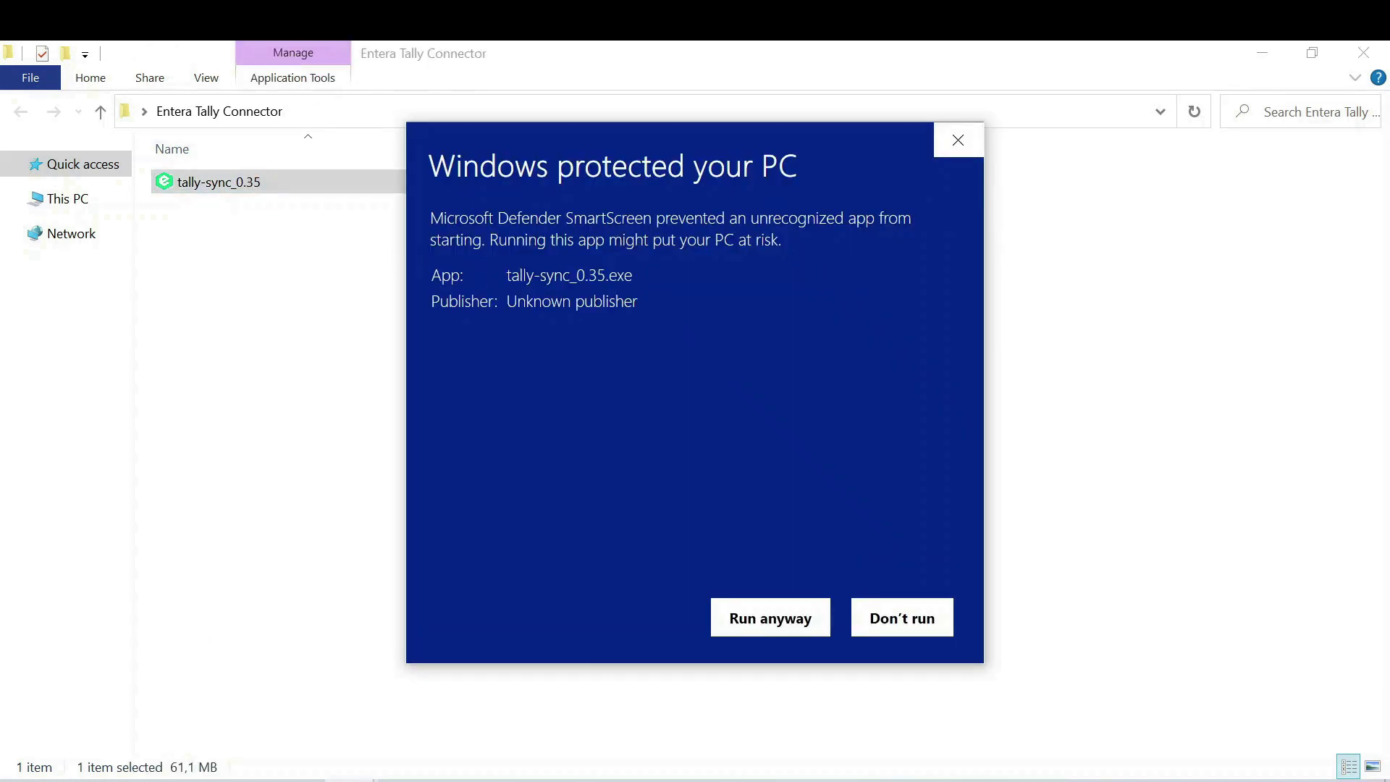
{"action": "left_click", "coordinate": [769, 618]}
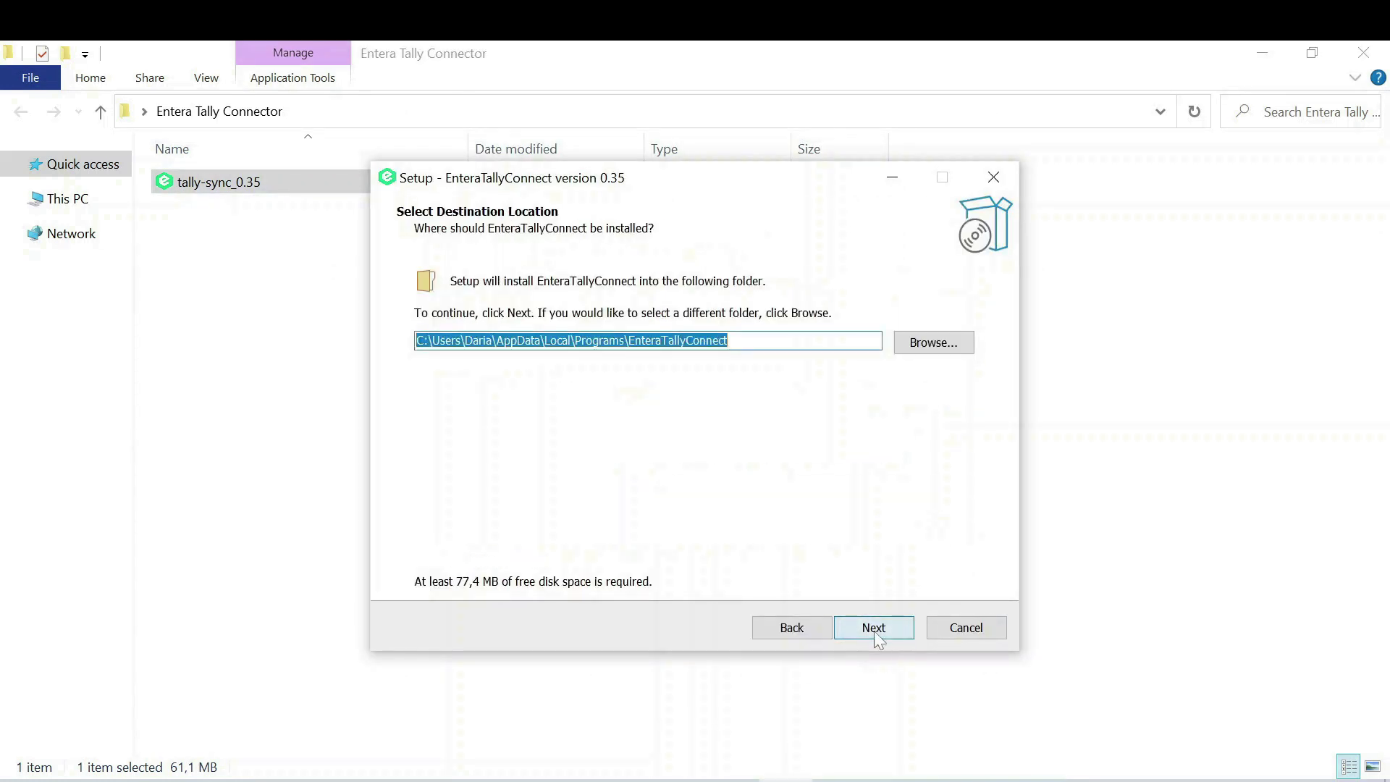
{"action": "left_click", "coordinate": [873, 628]}
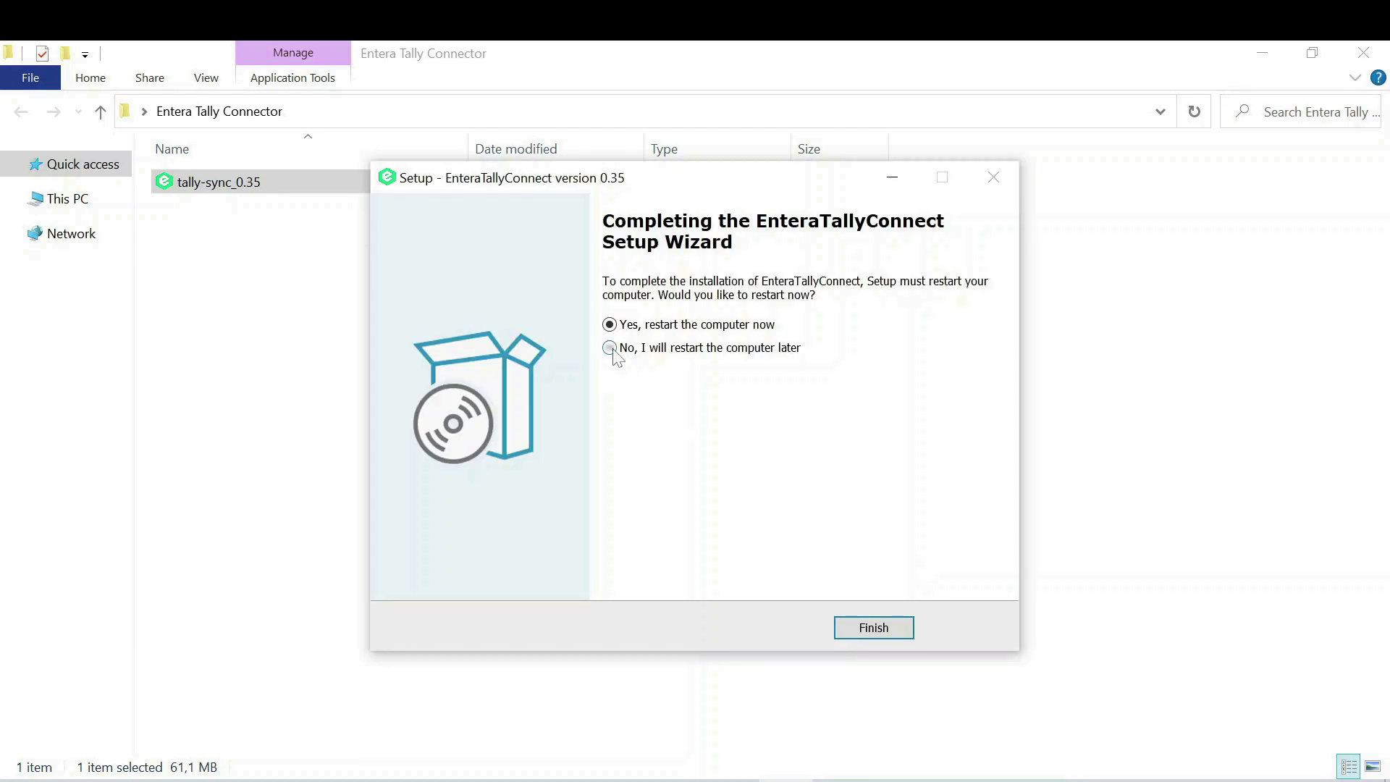
{"action": "left_click", "coordinate": [610, 348]}
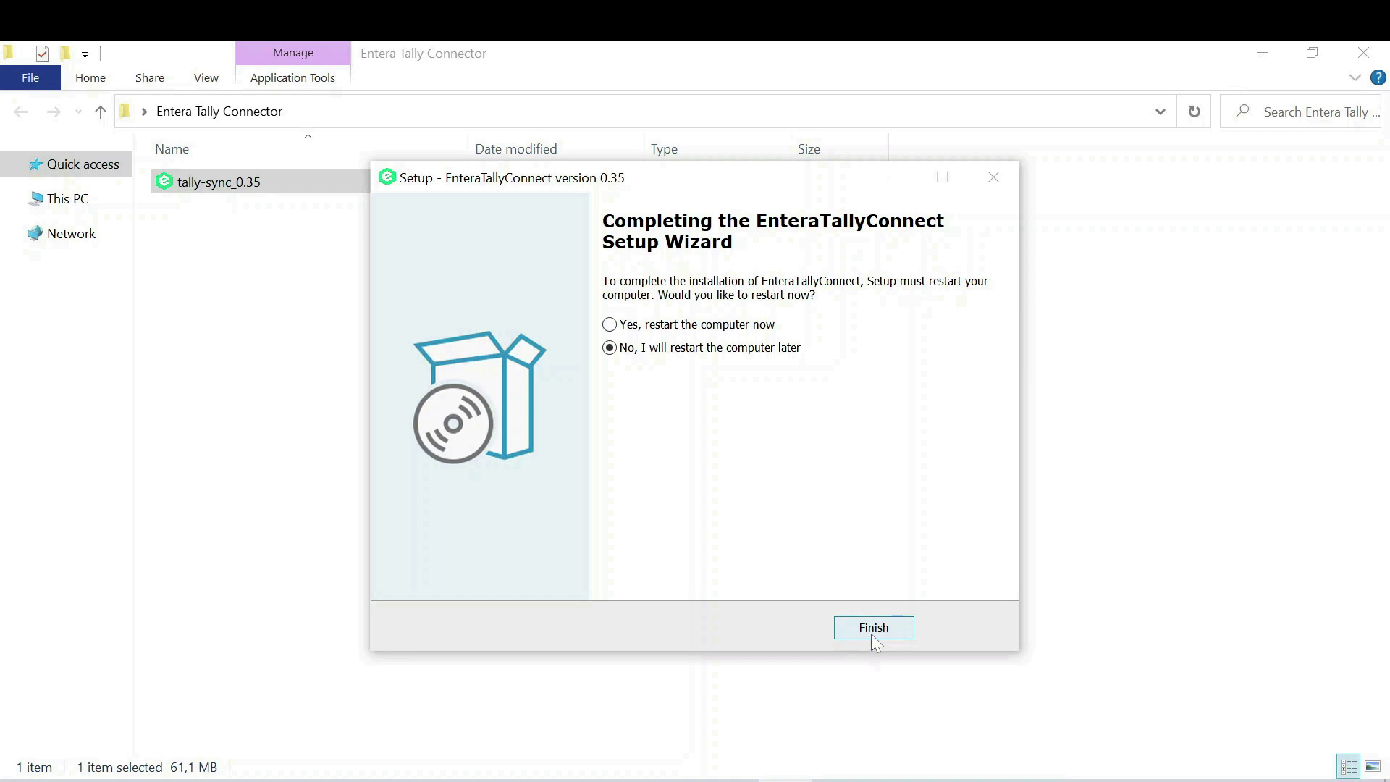
{"action": "left_click", "coordinate": [873, 627]}
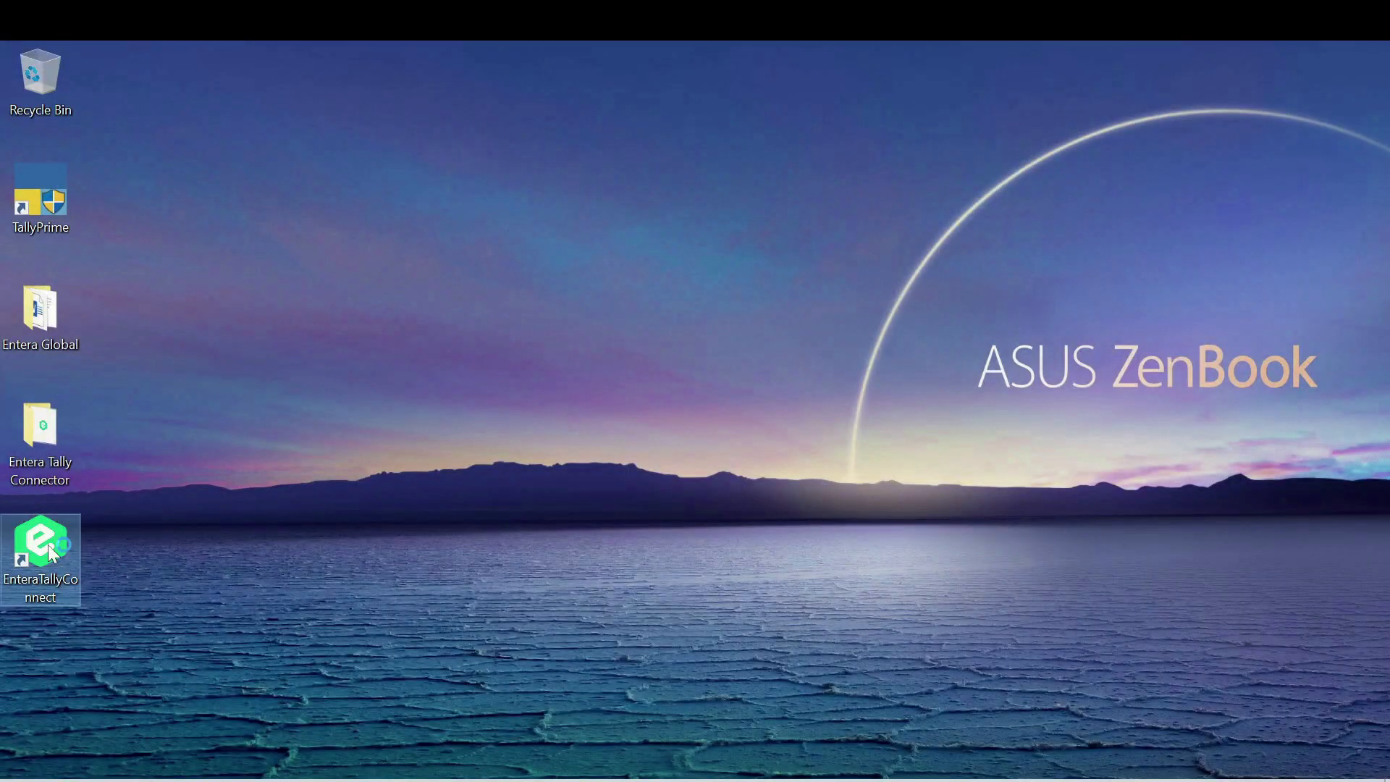
Launch EnteraTallyConnect from the desktop shortcut and sign in with email and password.
{"action": "double_click", "coordinate": [40, 541]}
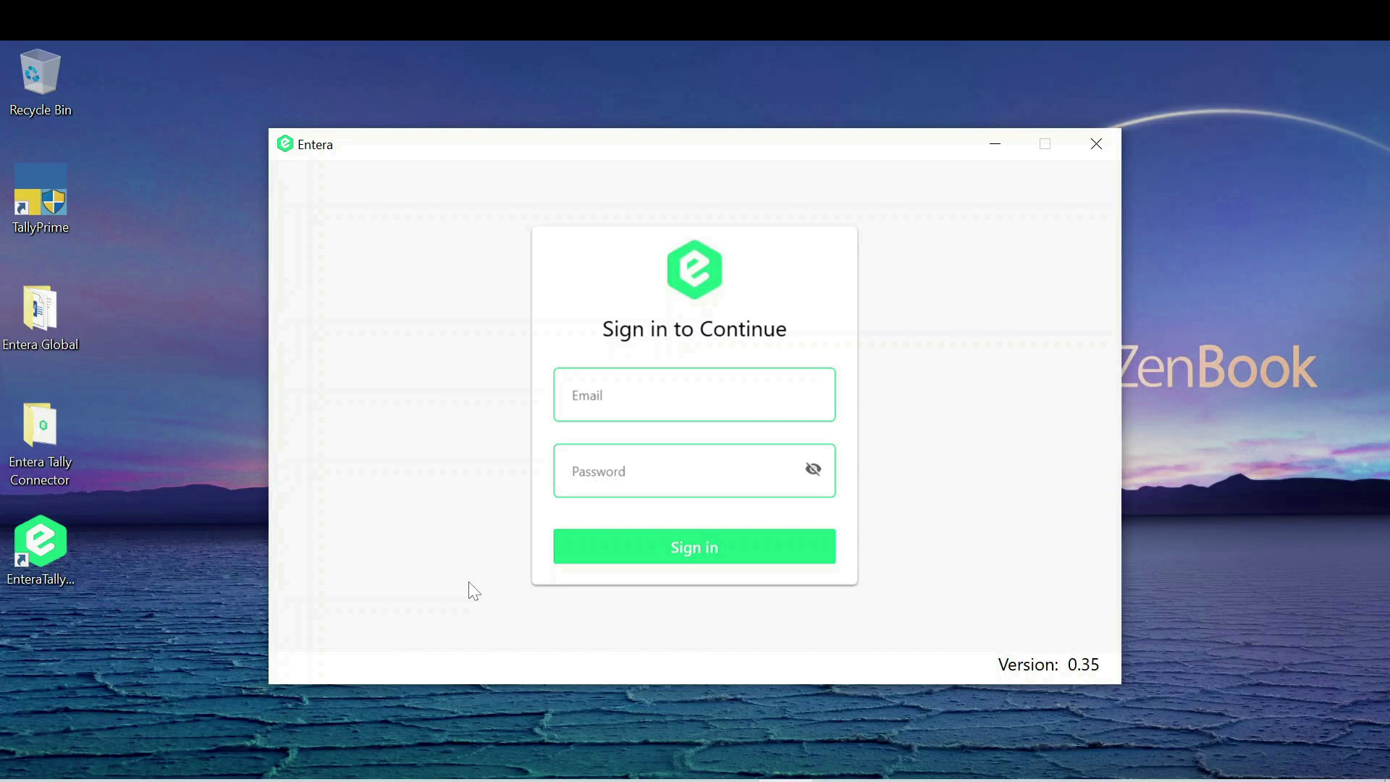
{"action": "left_click", "coordinate": [694, 546]}
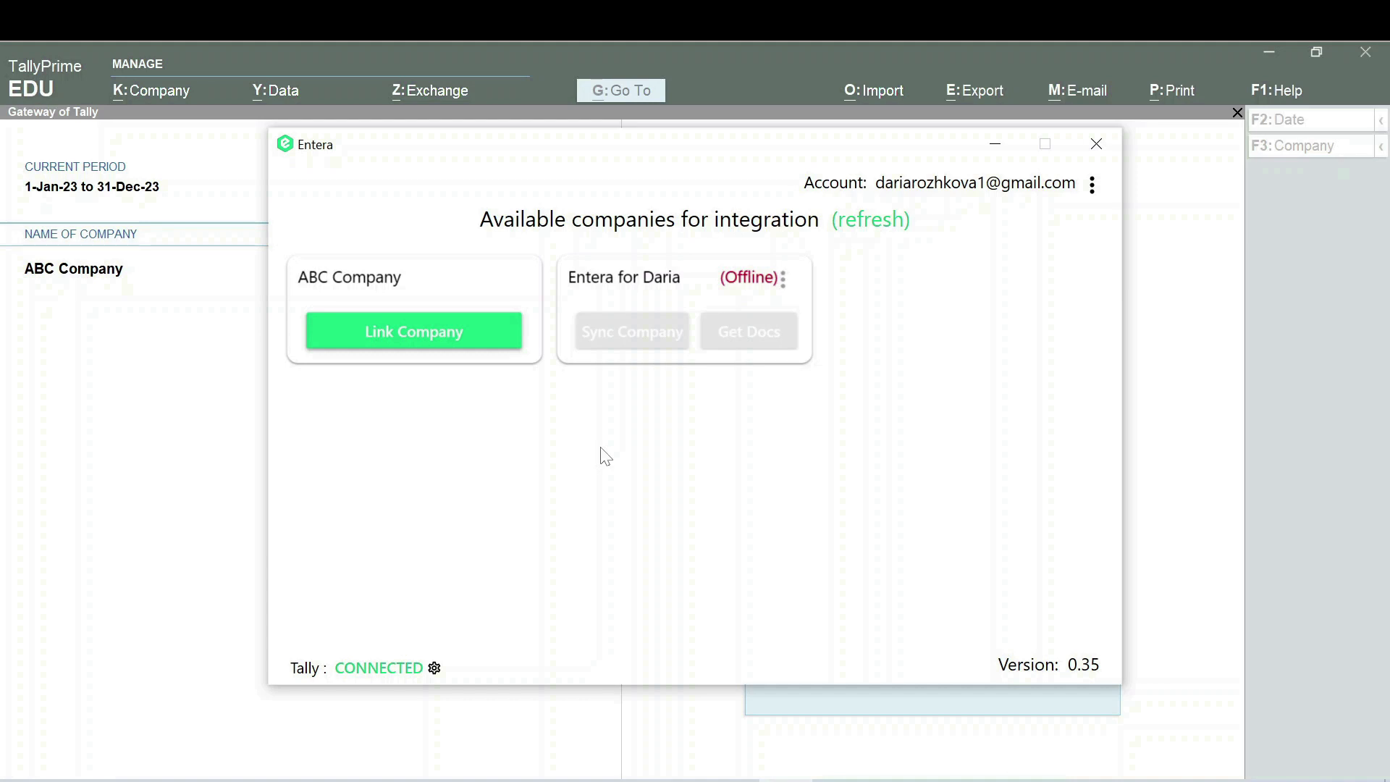
{"action": "mouse_move", "coordinate": [462, 341]}
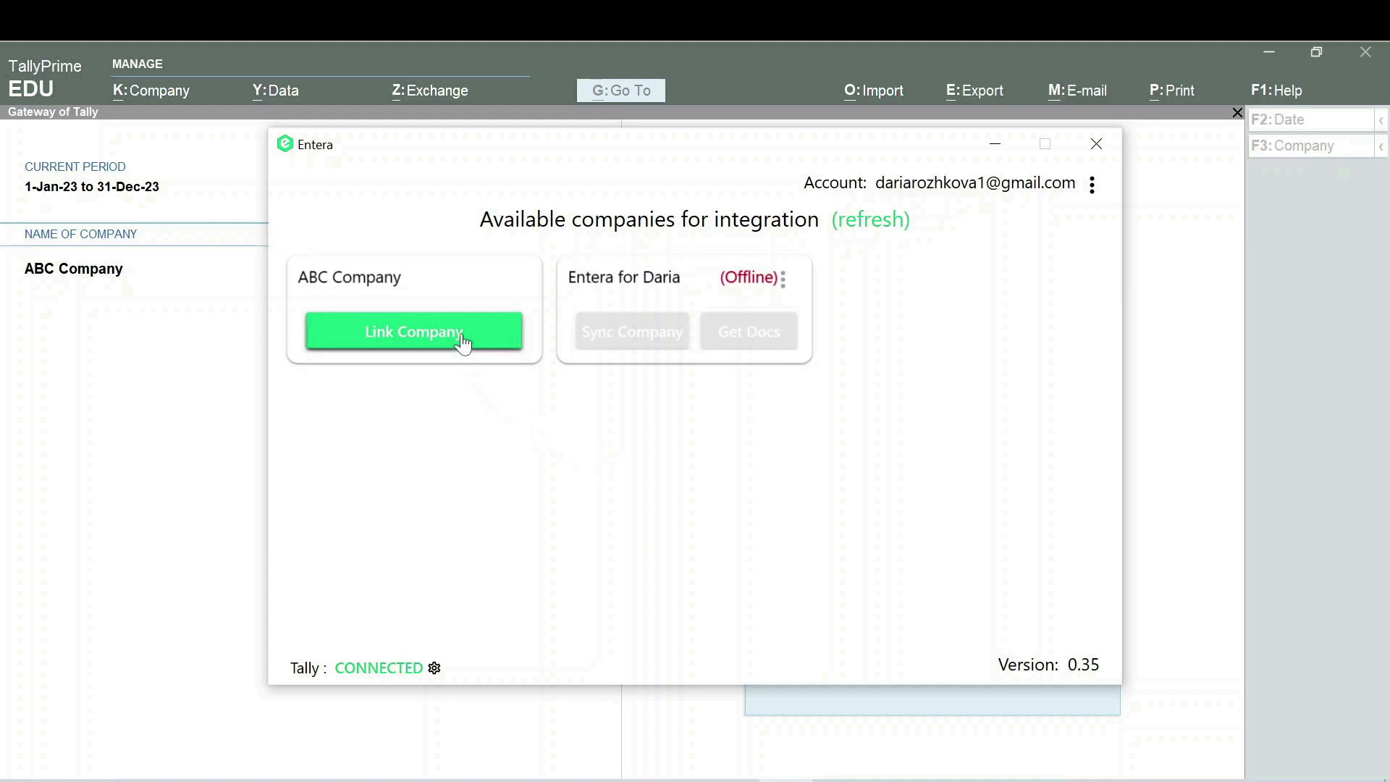
Start linking ABC Company from its card in the connector.
{"action": "left_click", "coordinate": [412, 332]}
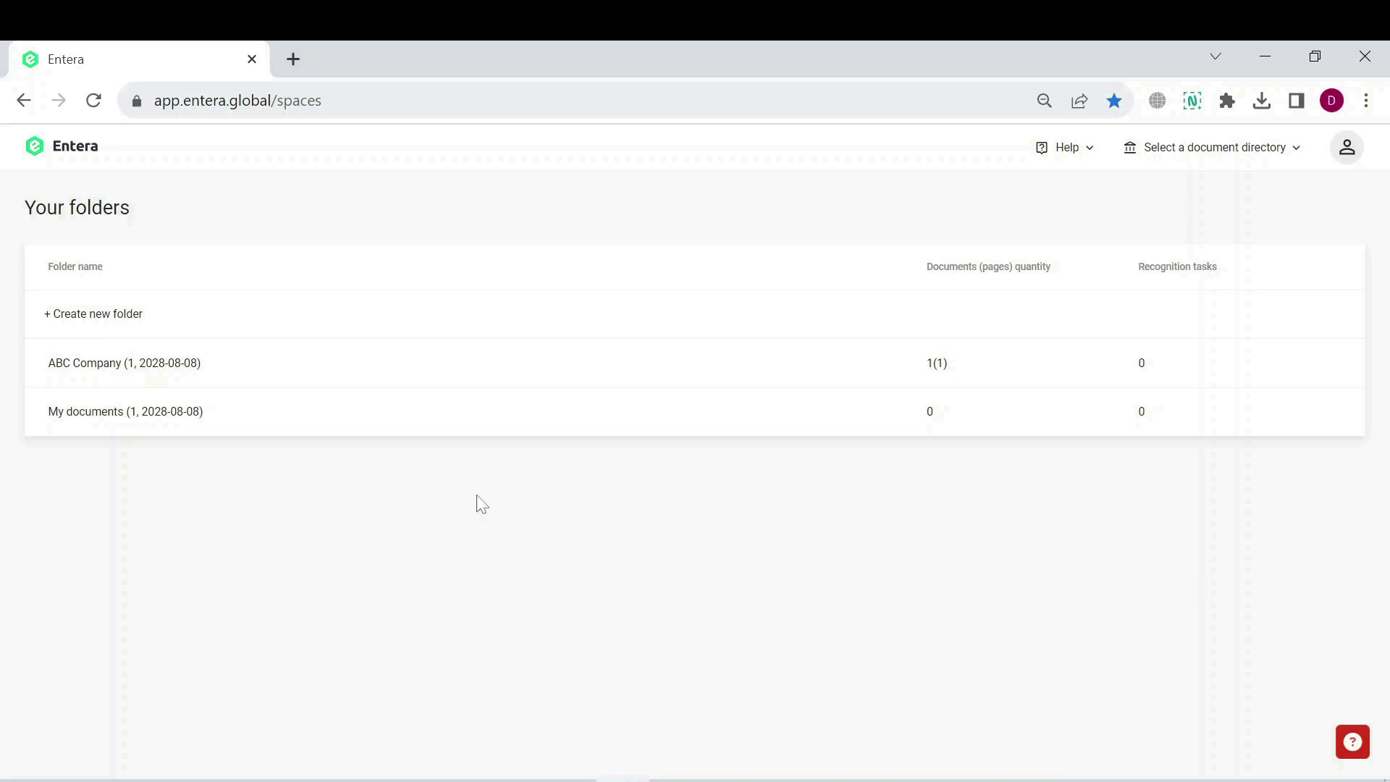
Connect ABC Company's Entera folder to Tally and copy its integration ID.
{"action": "left_click", "coordinate": [124, 363]}
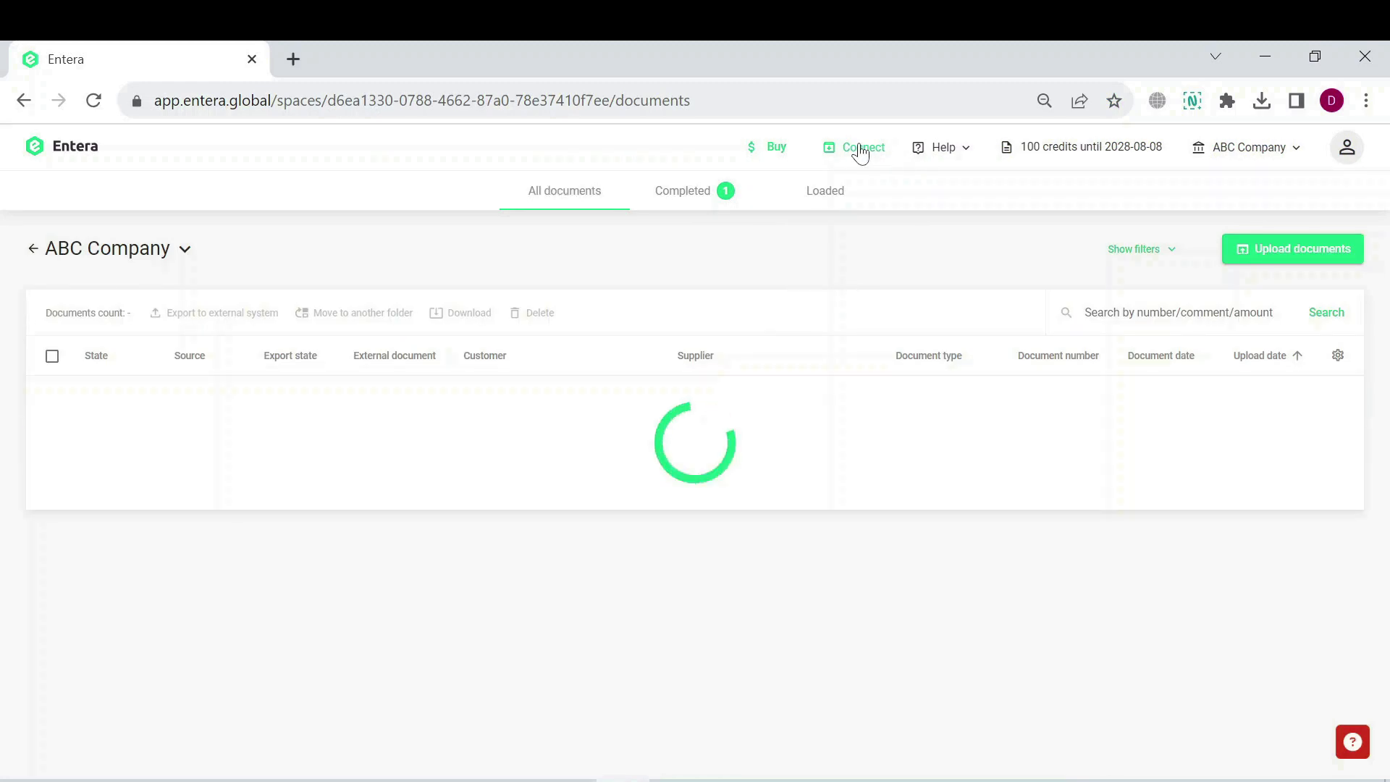
{"action": "left_click", "coordinate": [861, 147]}
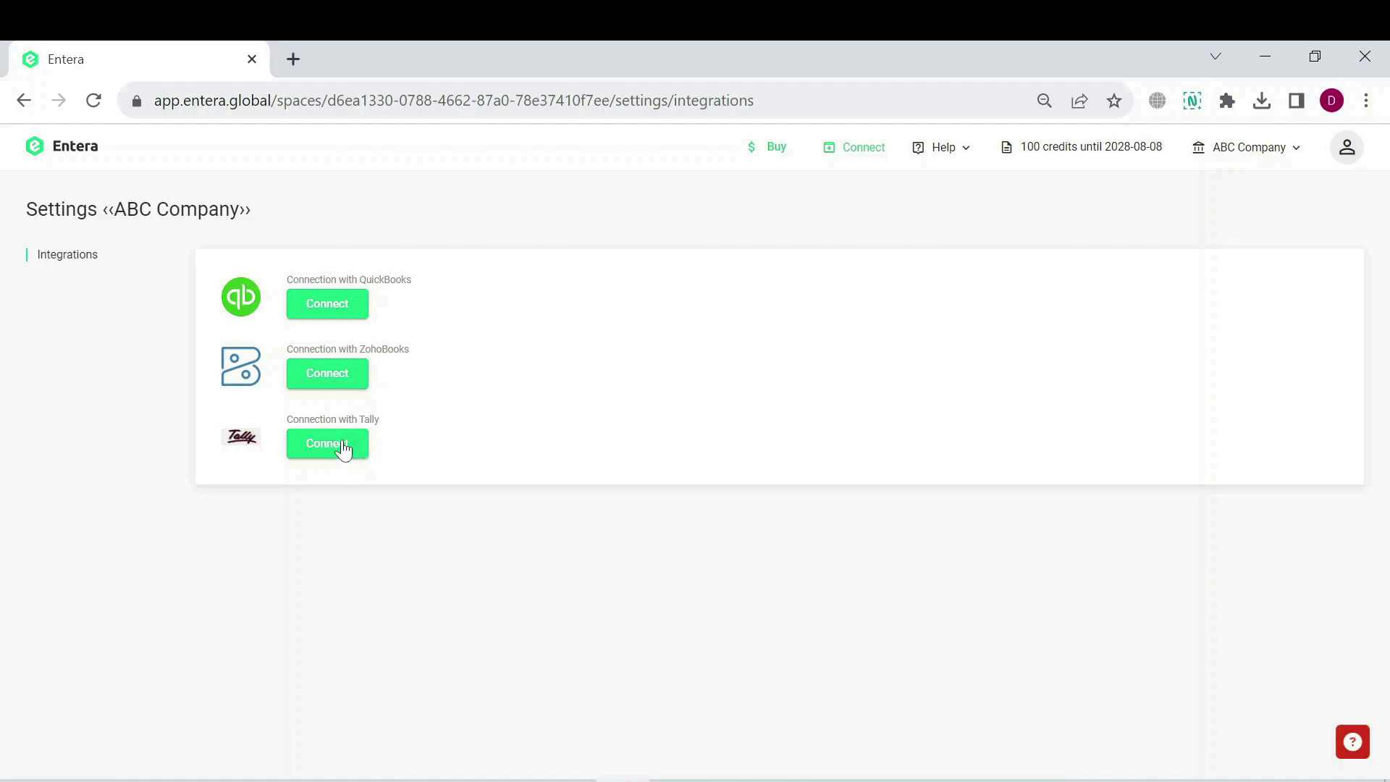
{"action": "left_click", "coordinate": [326, 443]}
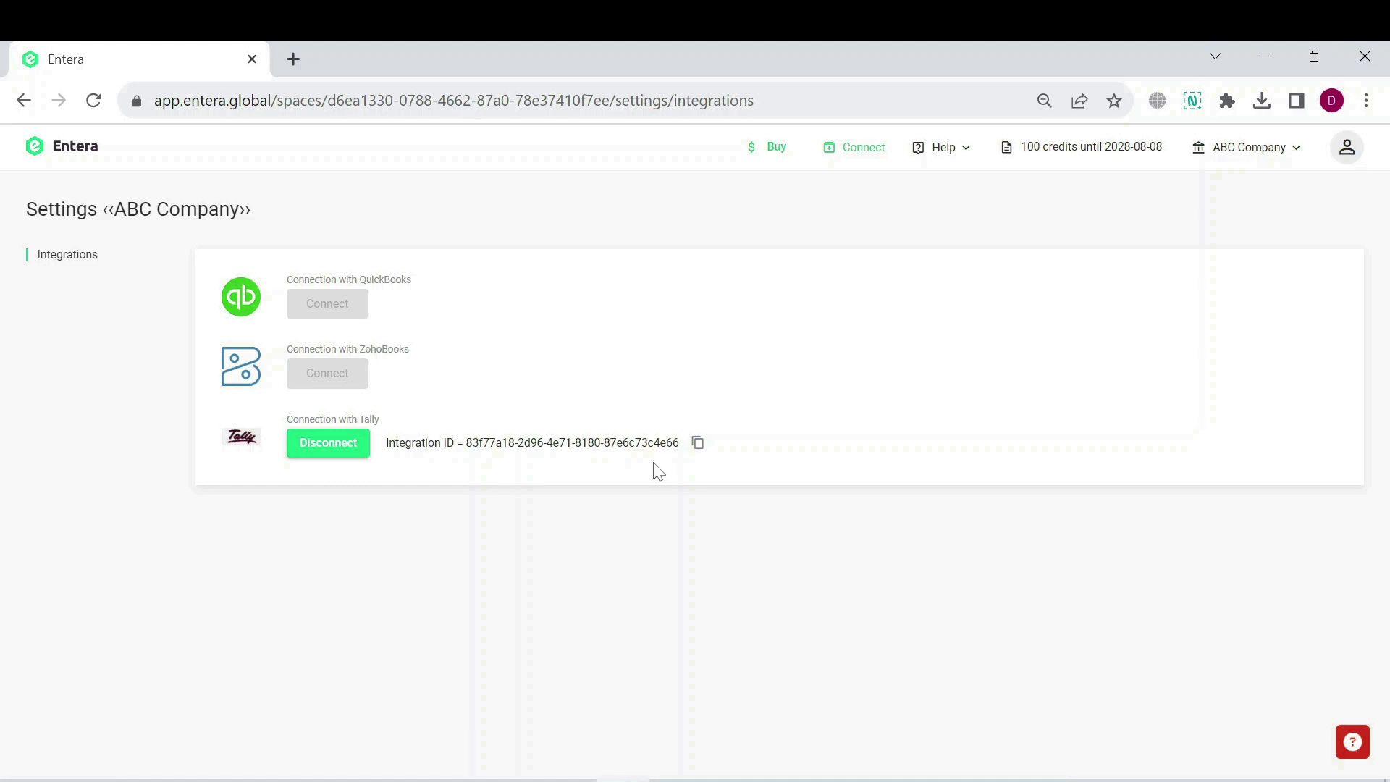
{"action": "mouse_move", "coordinate": [699, 443]}
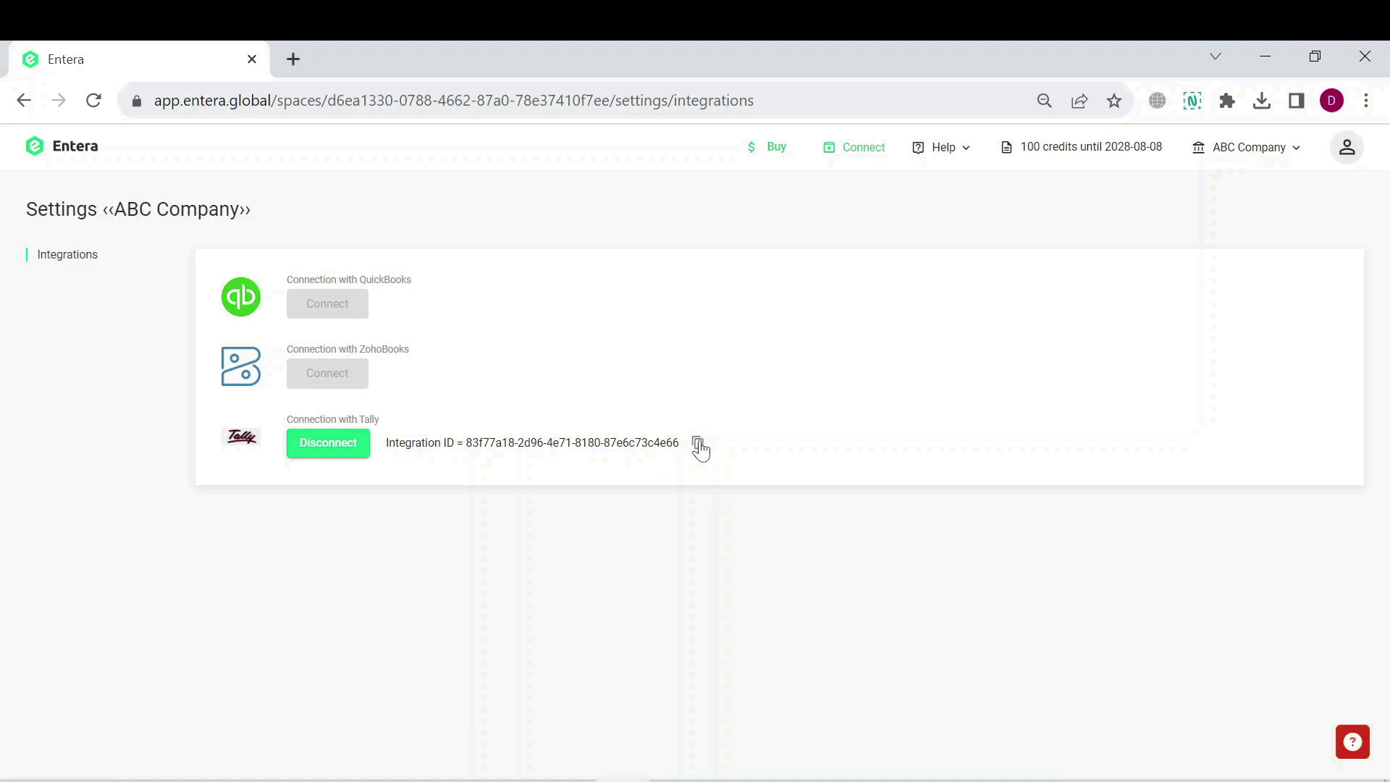
{"action": "left_click", "coordinate": [700, 443]}
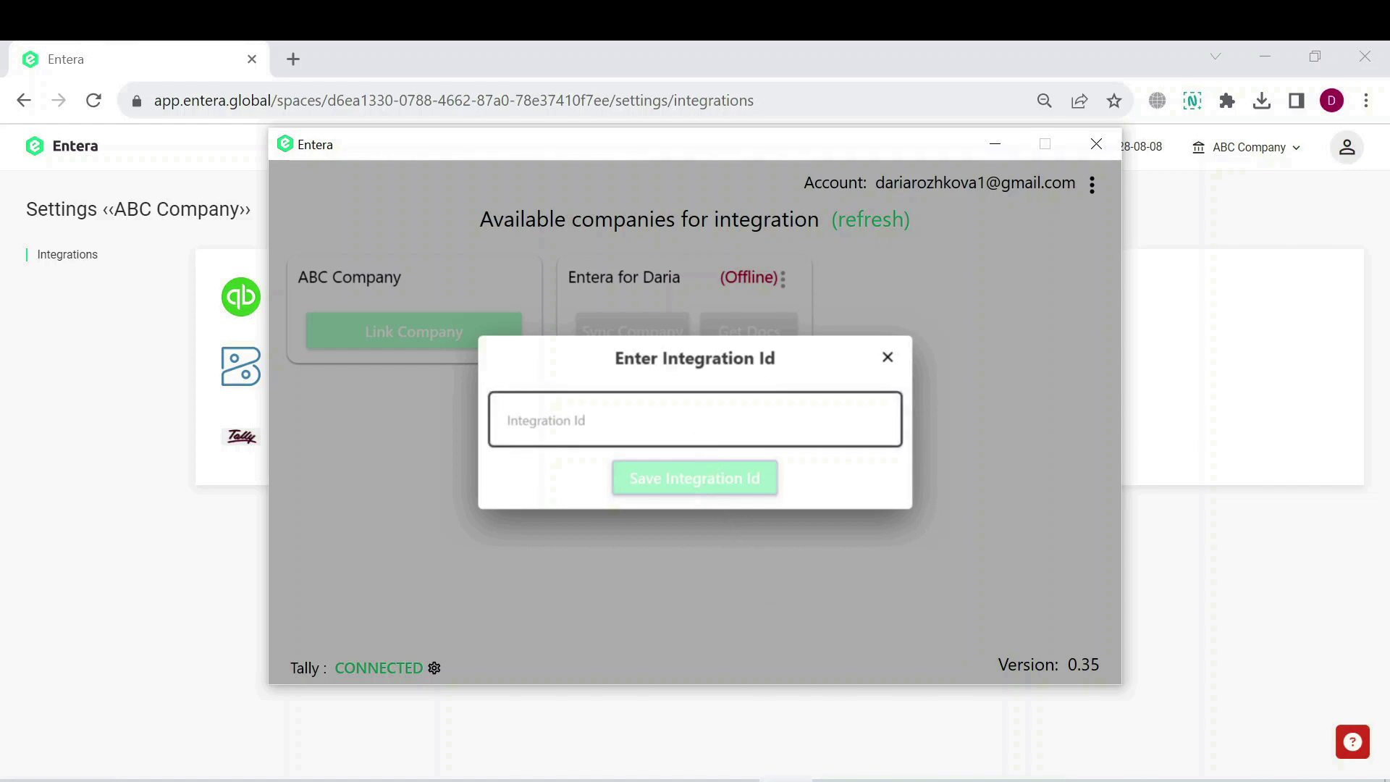
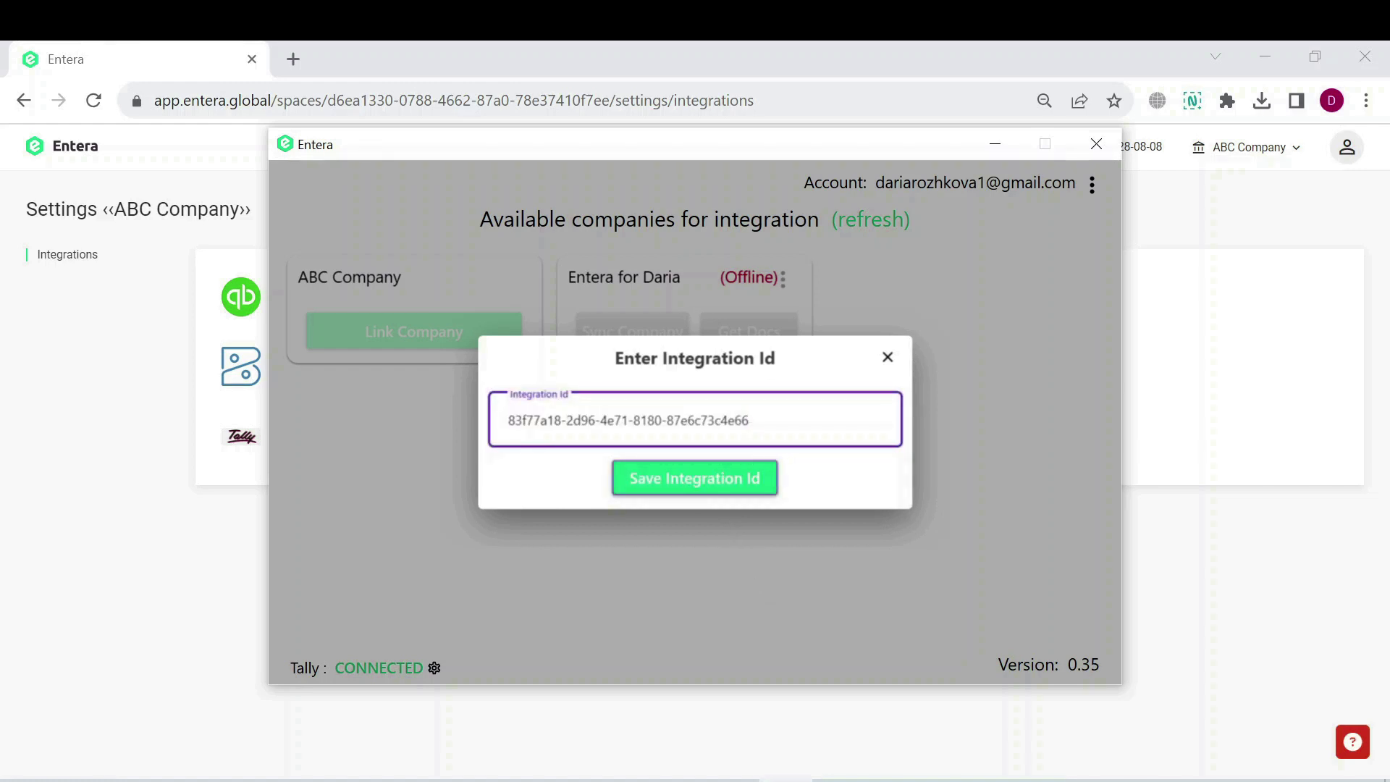
Save integration ID 83f77a18-2d96-4e71-8180-87e6c73c4e66 for ABC Company.
{"action": "left_click", "coordinate": [694, 478]}
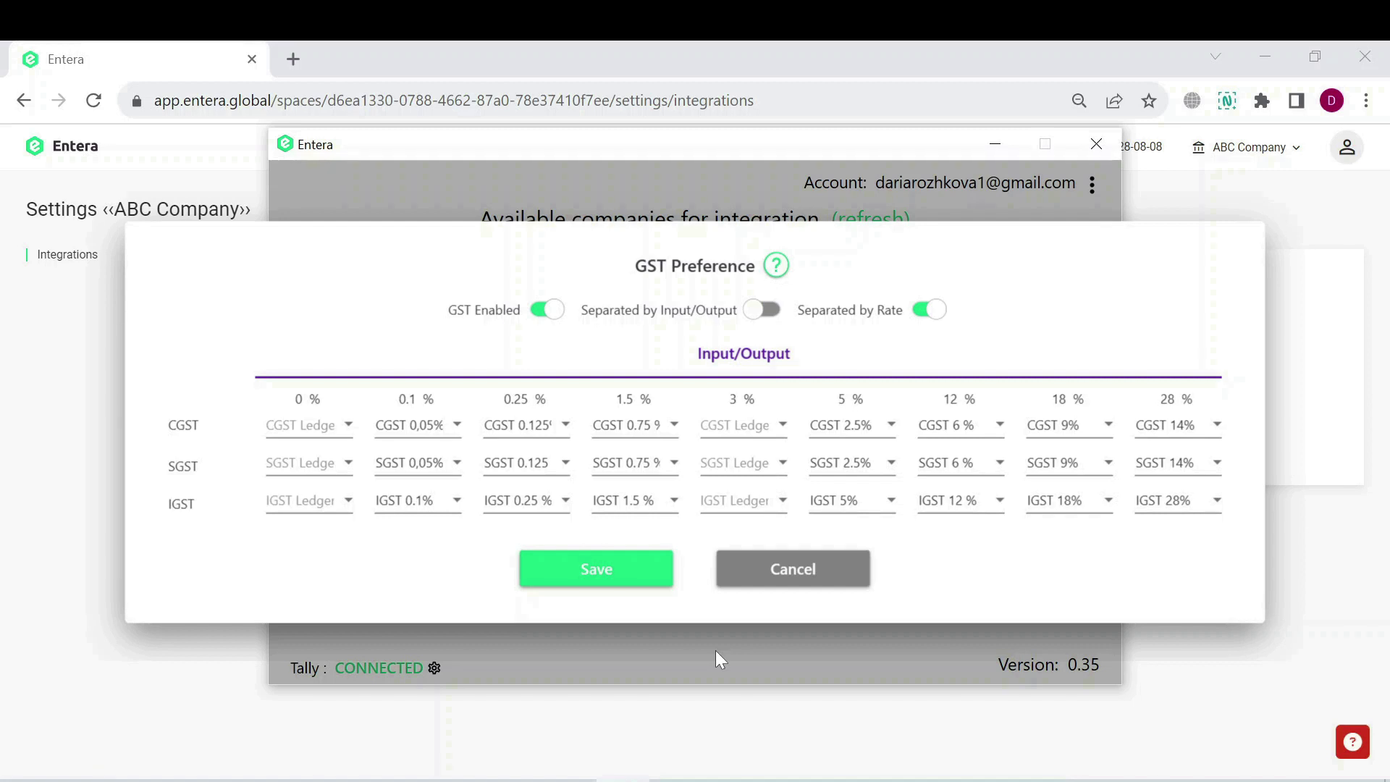
Check the 5% CGST ledger dropdown and keep Separated by Rate enabled.
{"action": "left_click", "coordinate": [846, 425]}
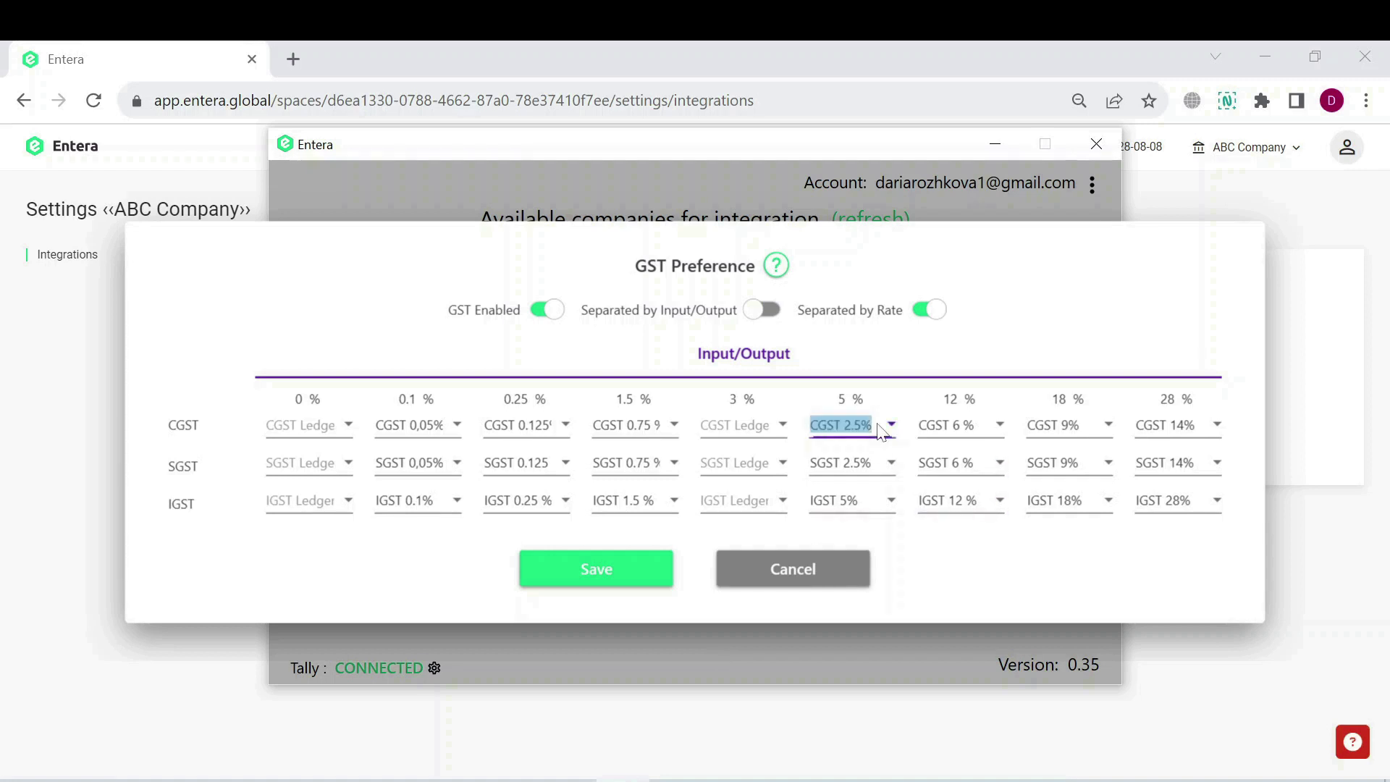
{"action": "left_click", "coordinate": [849, 425]}
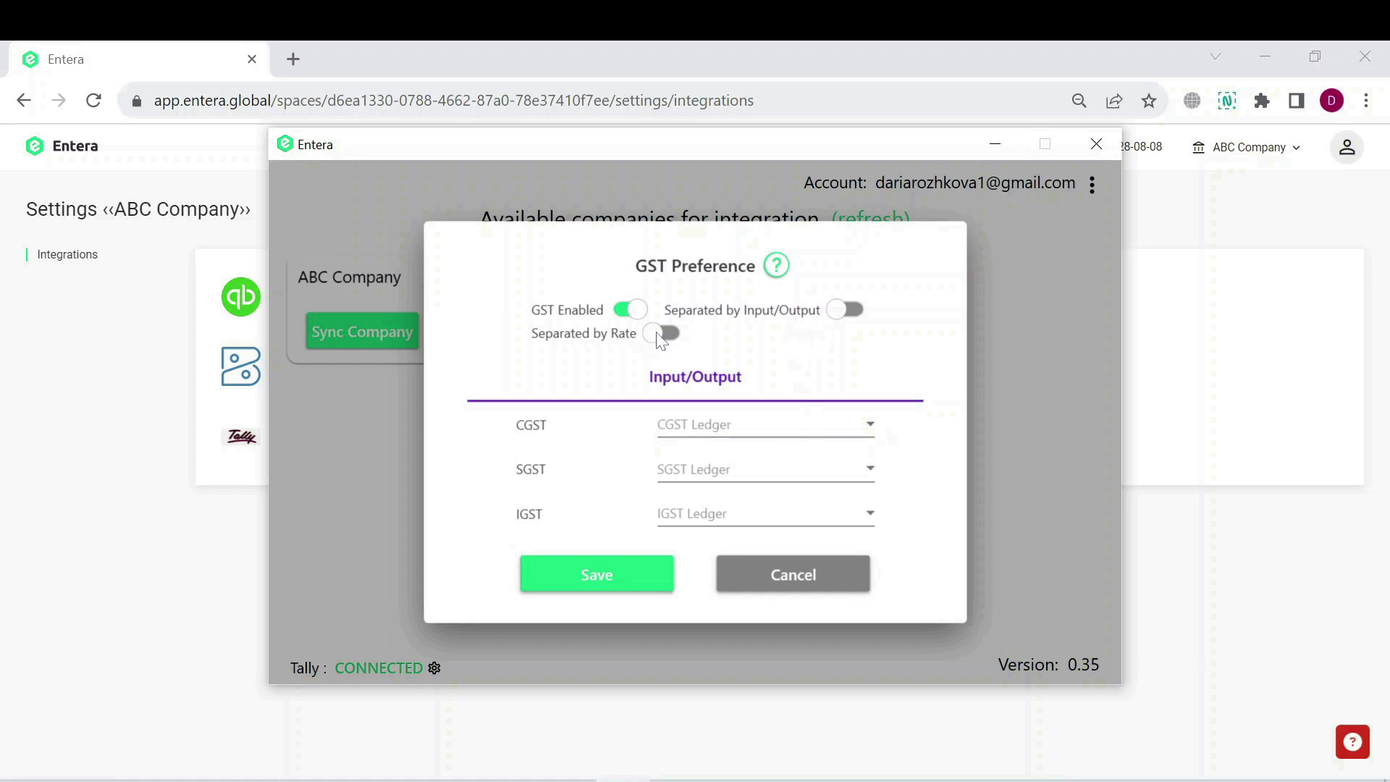
{"action": "left_click", "coordinate": [661, 333]}
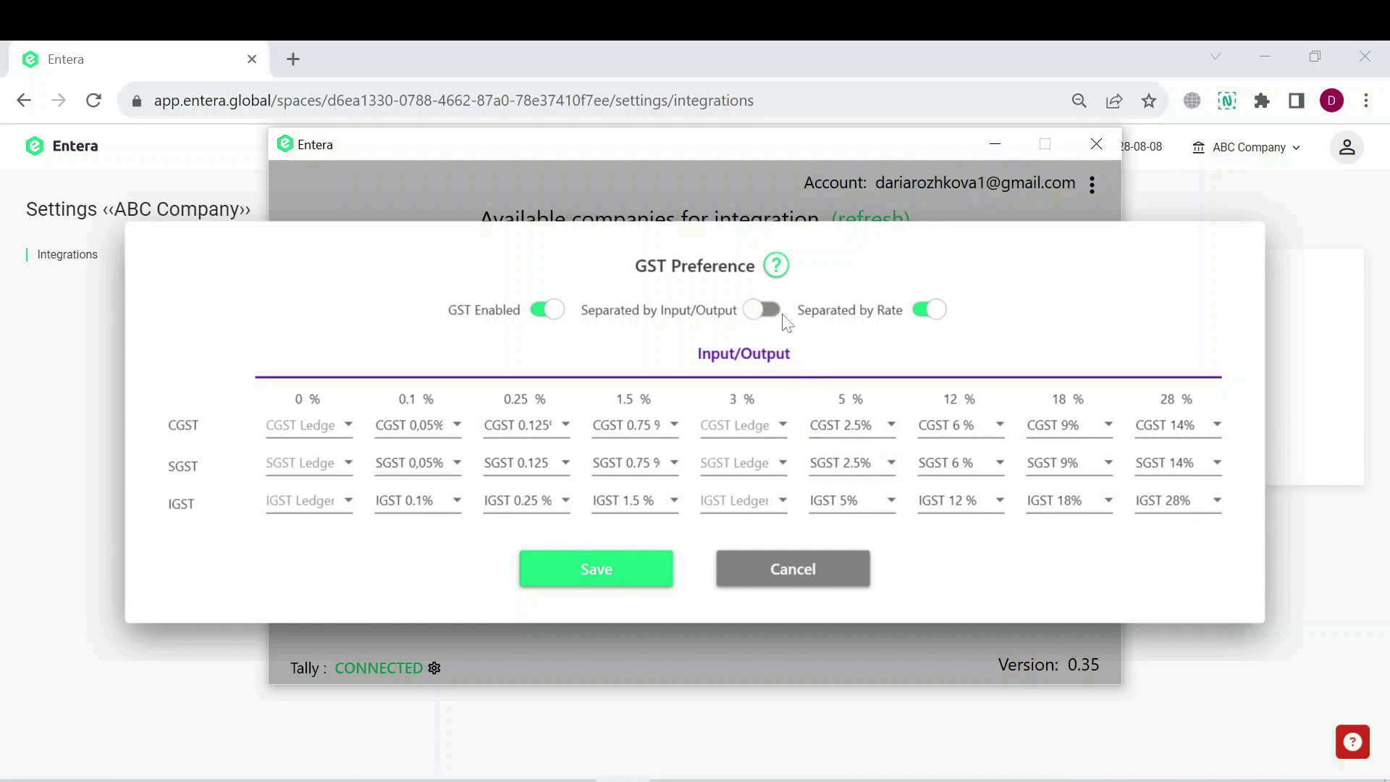
{"action": "left_click", "coordinate": [760, 310]}
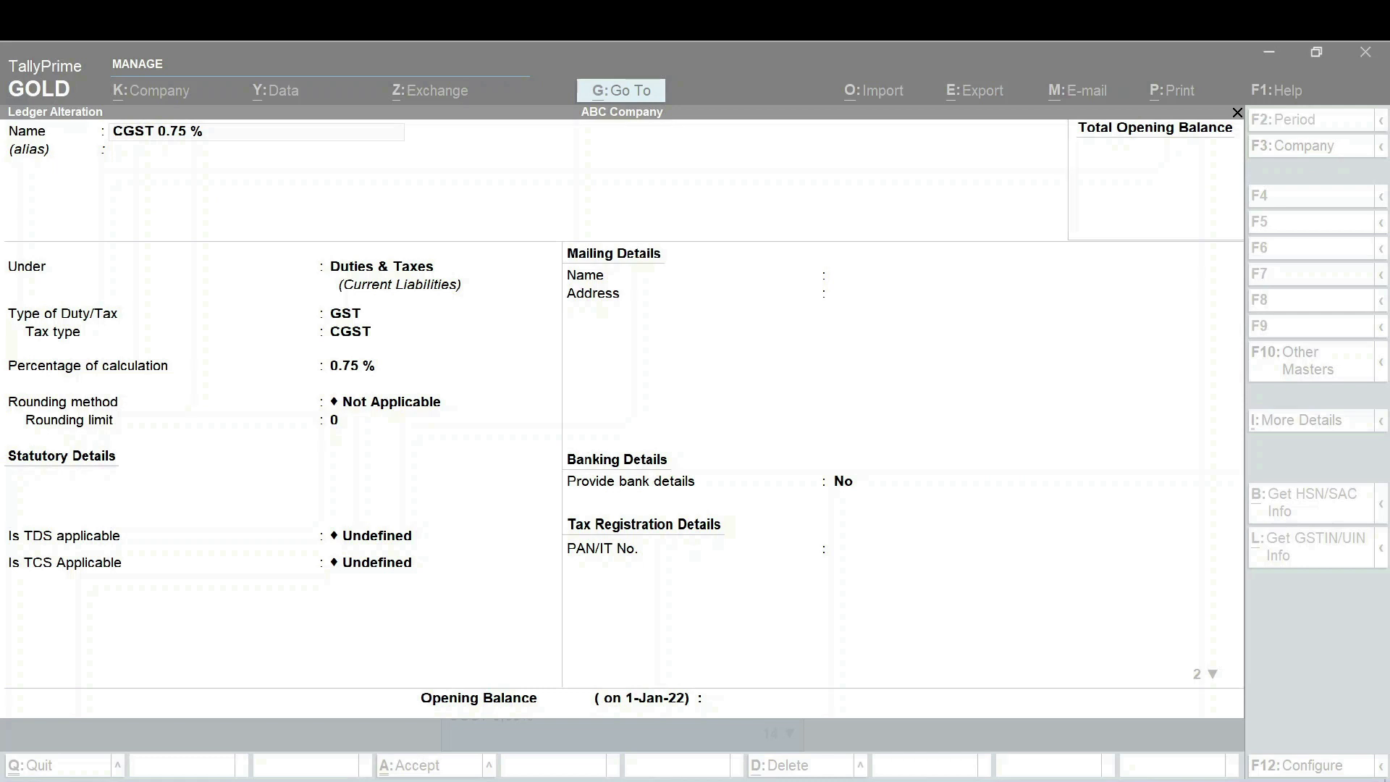
{"action": "mouse_move", "coordinate": [582, 497]}
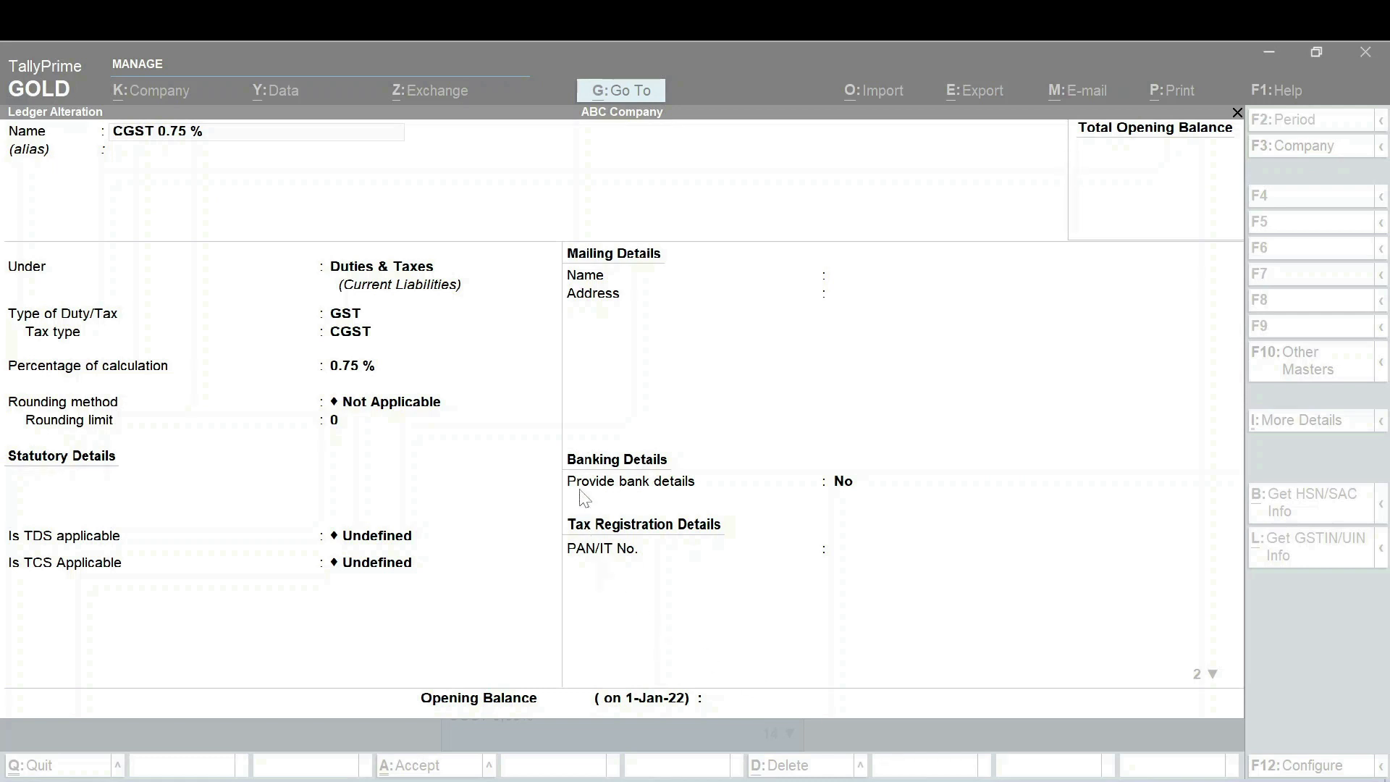
{"action": "mouse_move", "coordinate": [419, 296]}
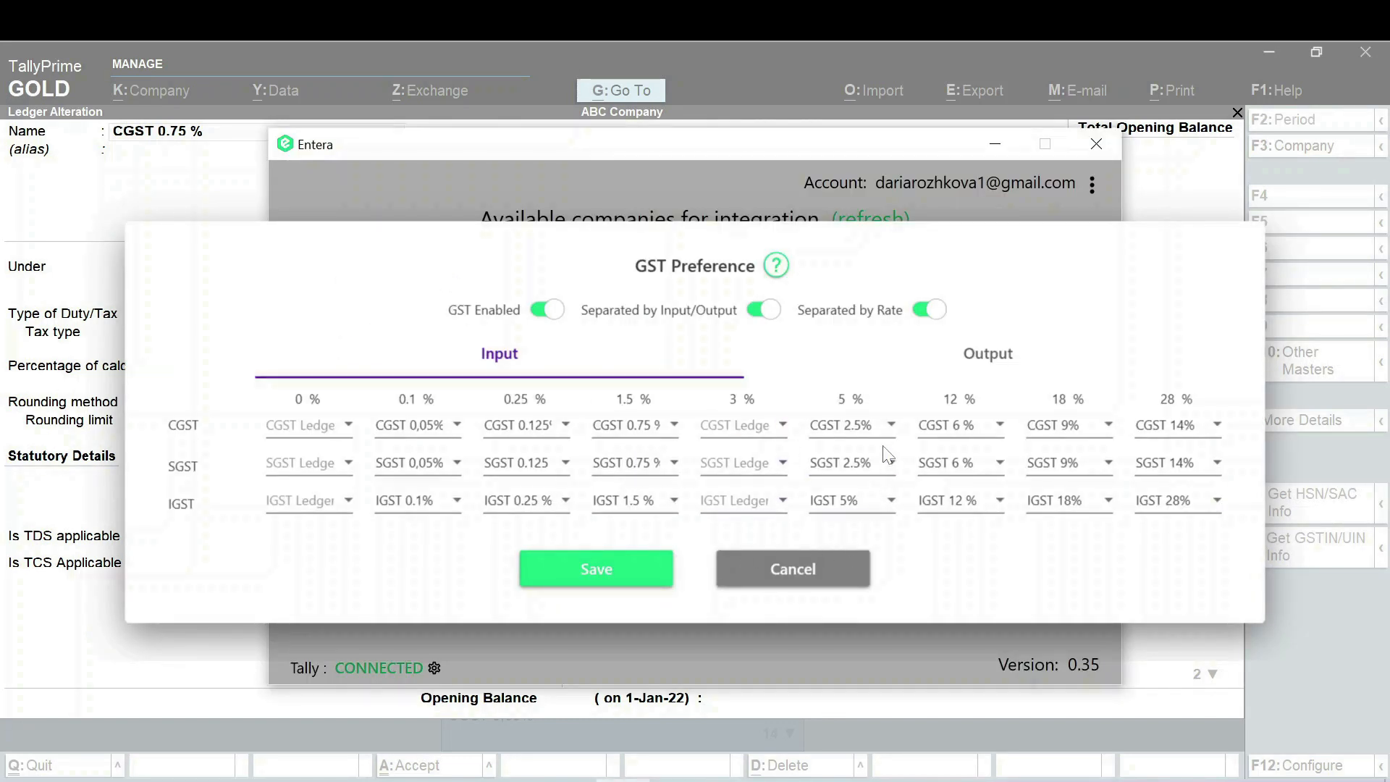
Save the GST ledger mapping in GST Preference.
{"action": "left_click", "coordinate": [850, 425]}
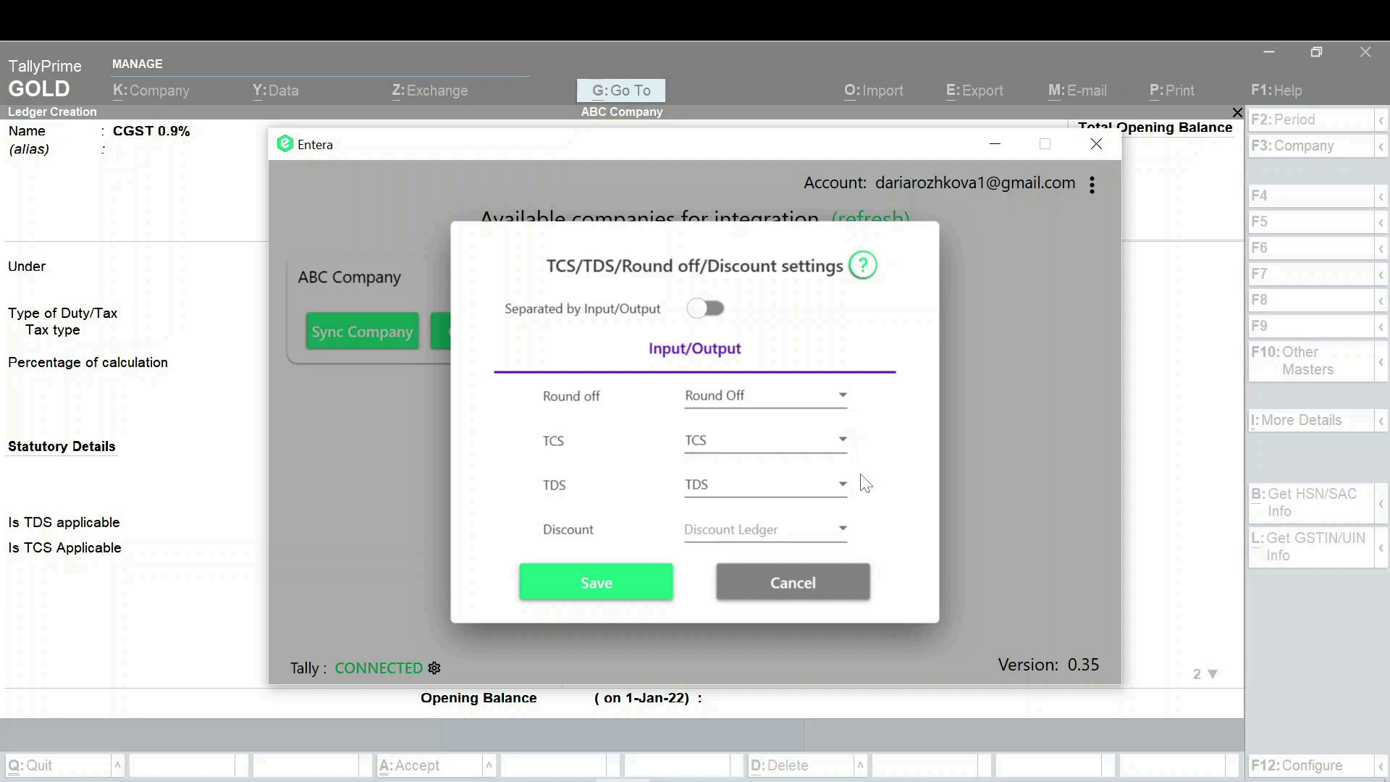
Bring TallyPrime's Gateway of Tally for ABC Company to the front.
{"action": "left_click", "coordinate": [763, 395]}
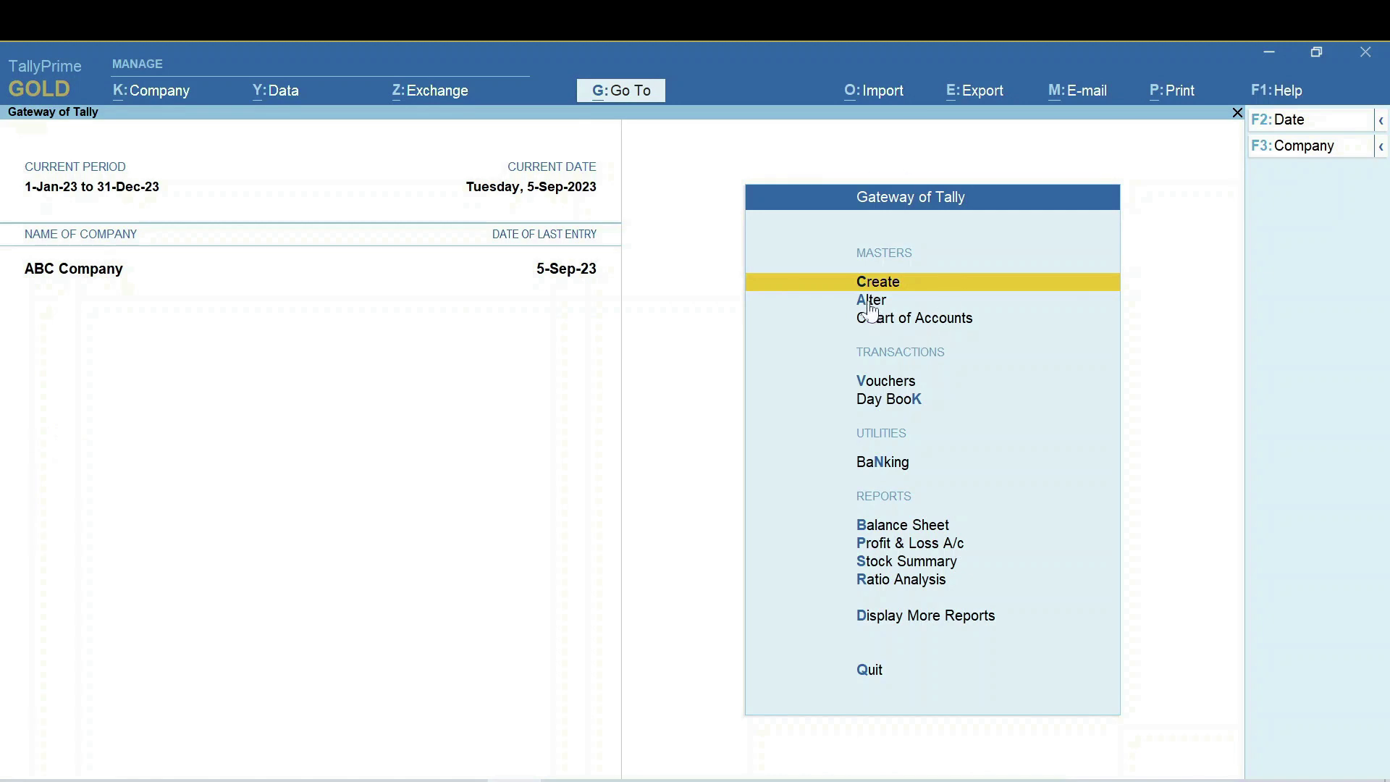
Open the Round Off ledger for alteration via Alter > Ledger, searching 'Rou'.
{"action": "left_click", "coordinate": [871, 300]}
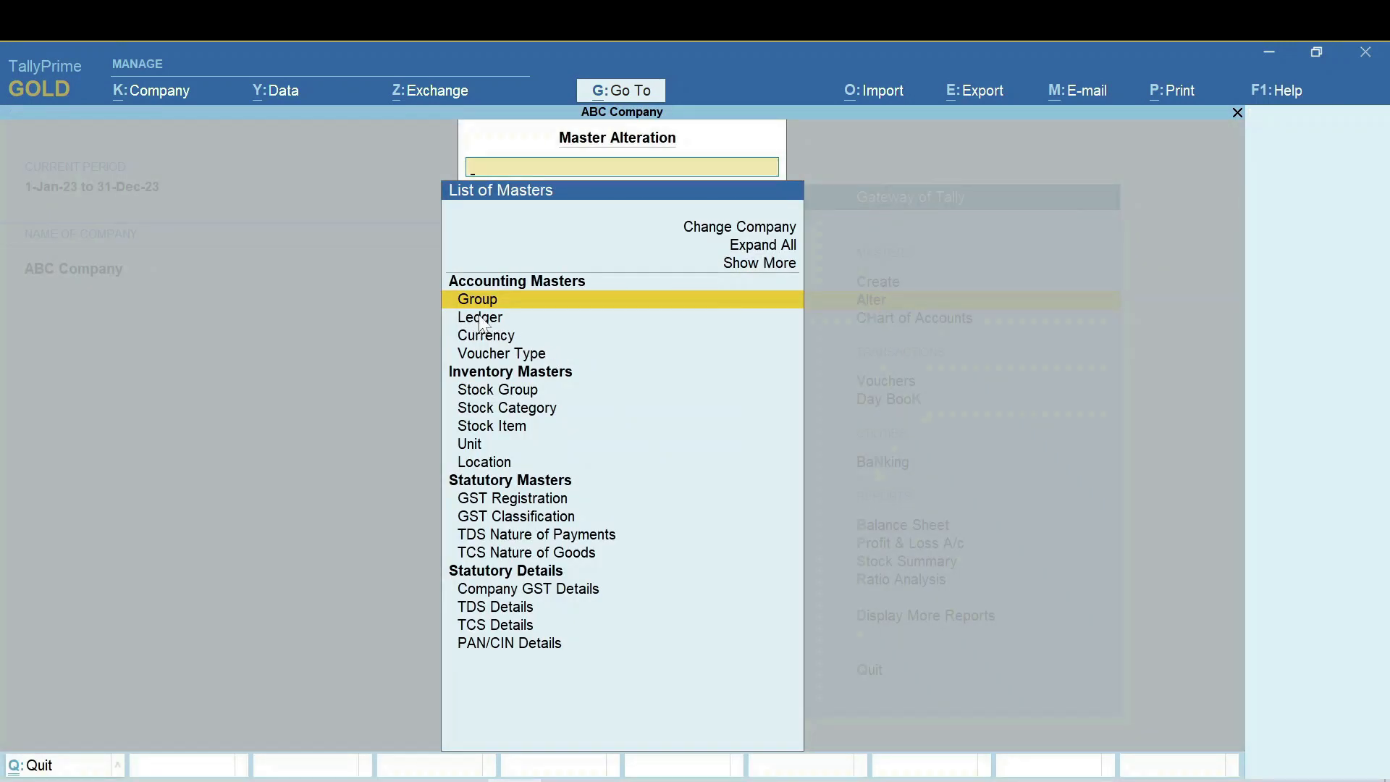
{"action": "left_click", "coordinate": [479, 317]}
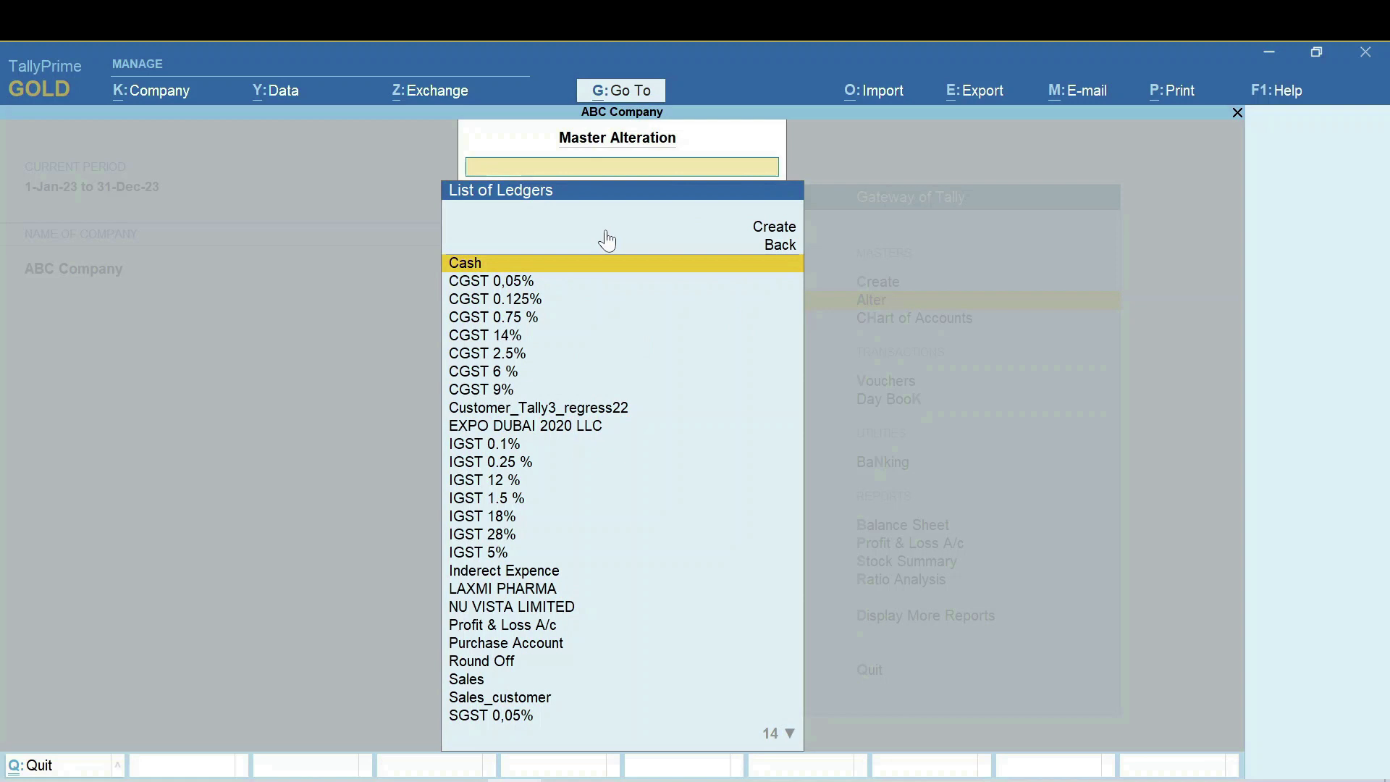
{"action": "type", "text": "Rou"}
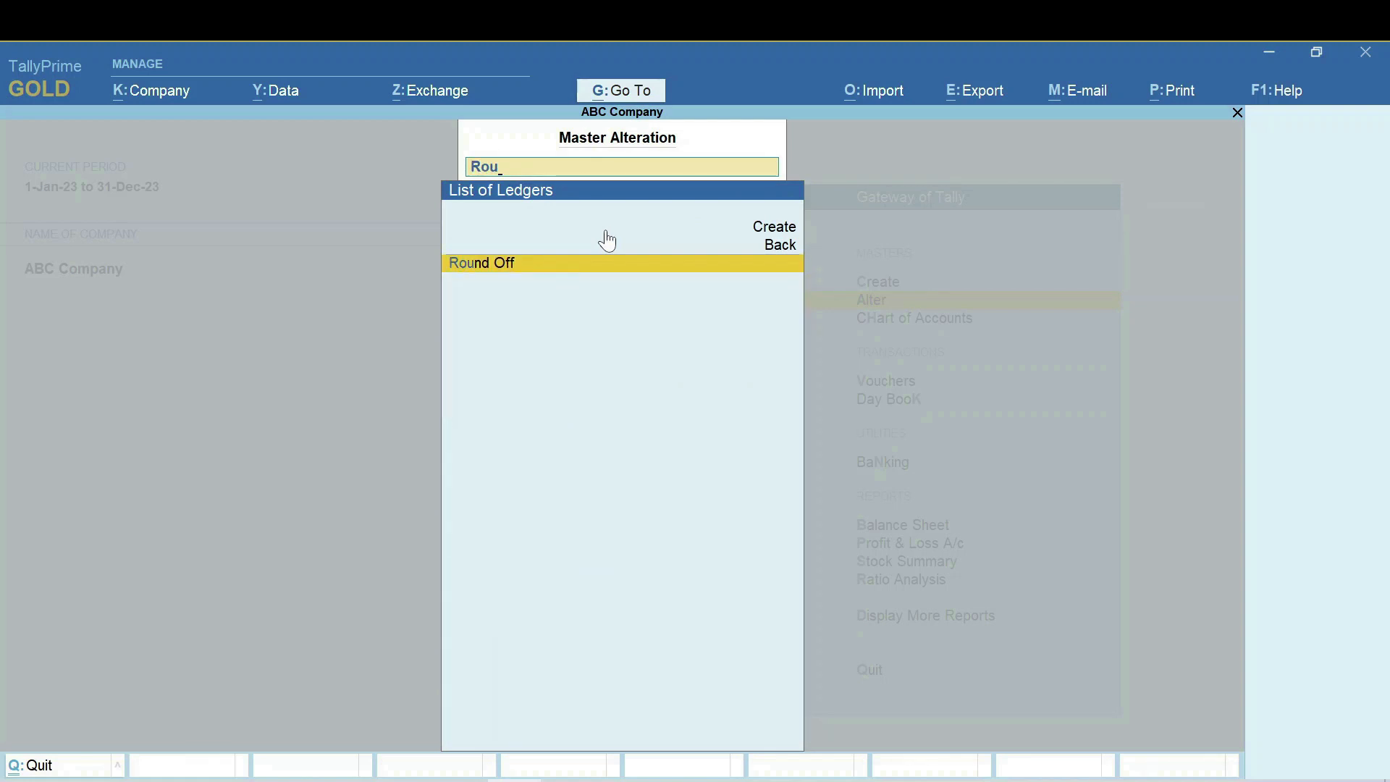
{"action": "left_click", "coordinate": [481, 262]}
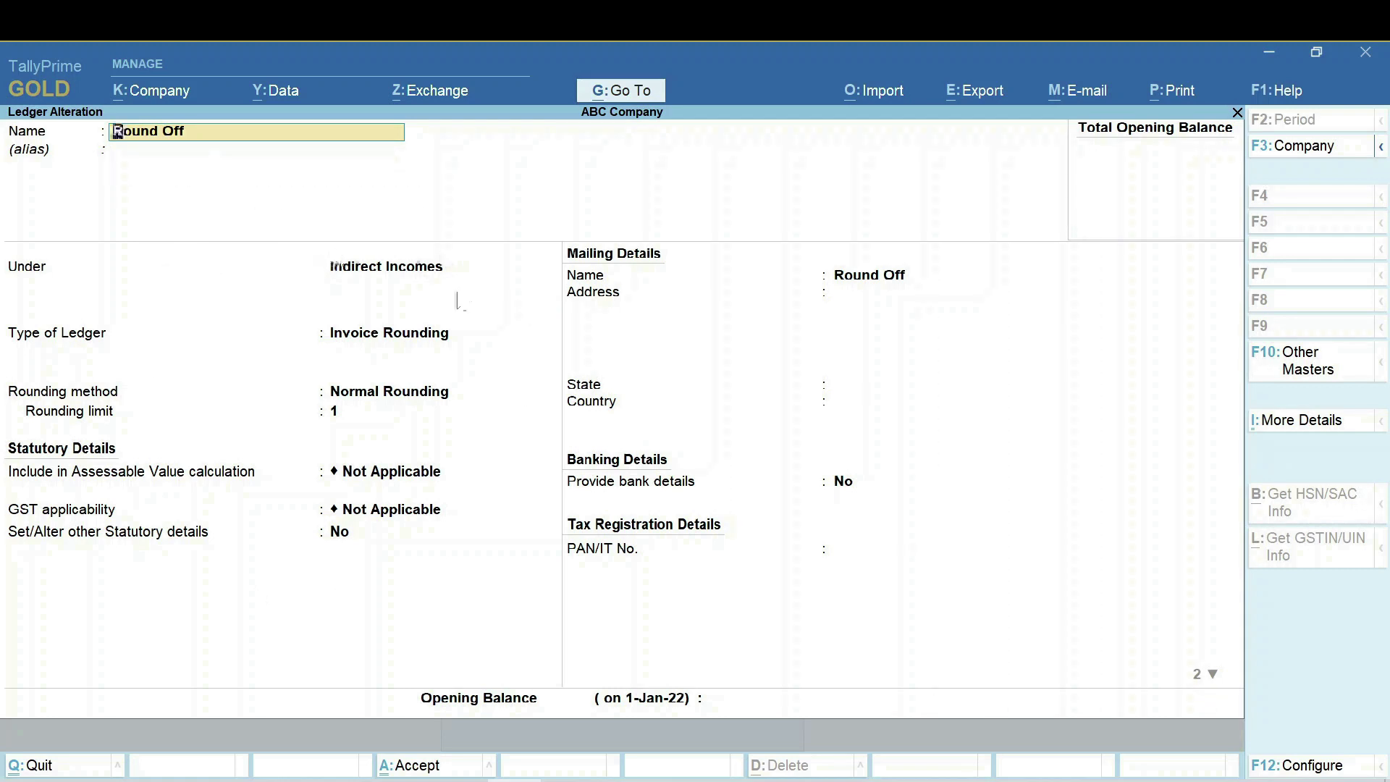
{"action": "mouse_move", "coordinate": [151, 351]}
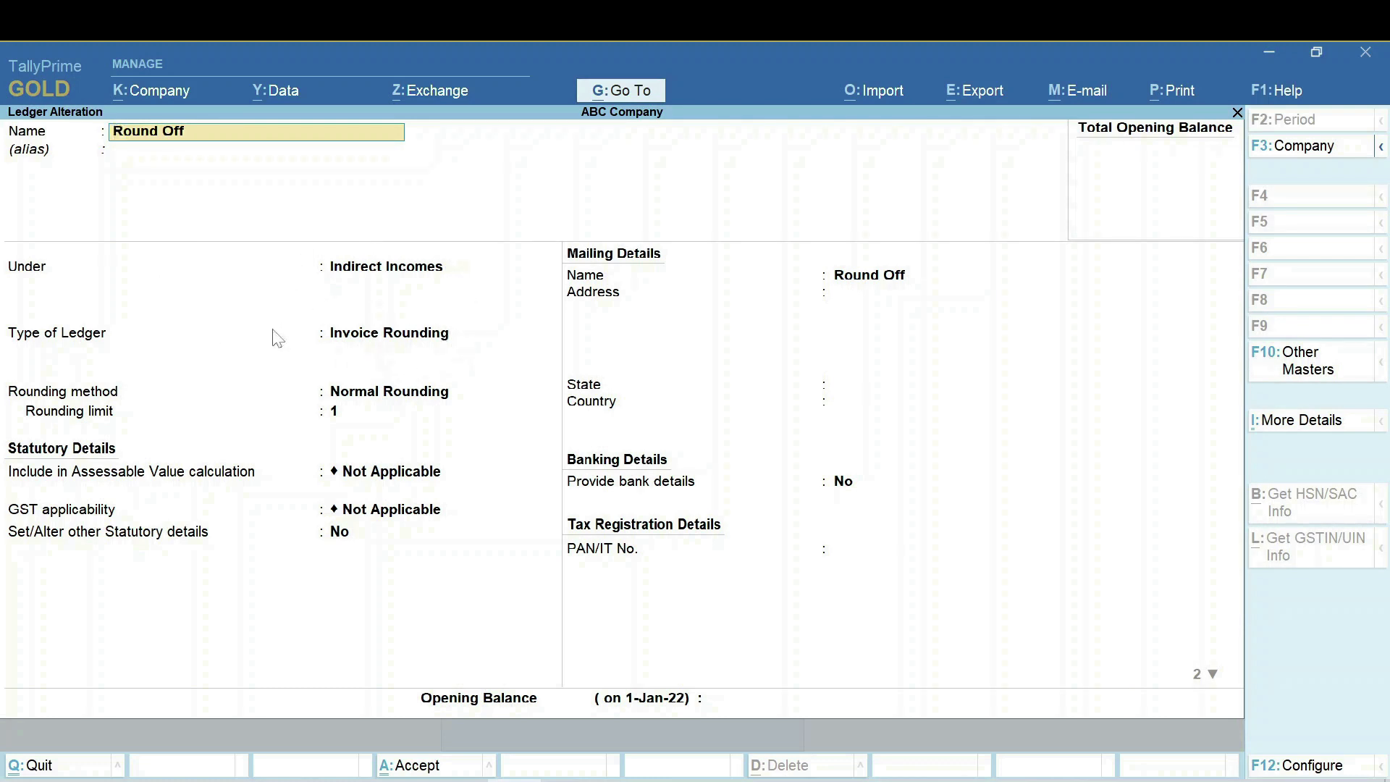
{"action": "mouse_move", "coordinate": [194, 410]}
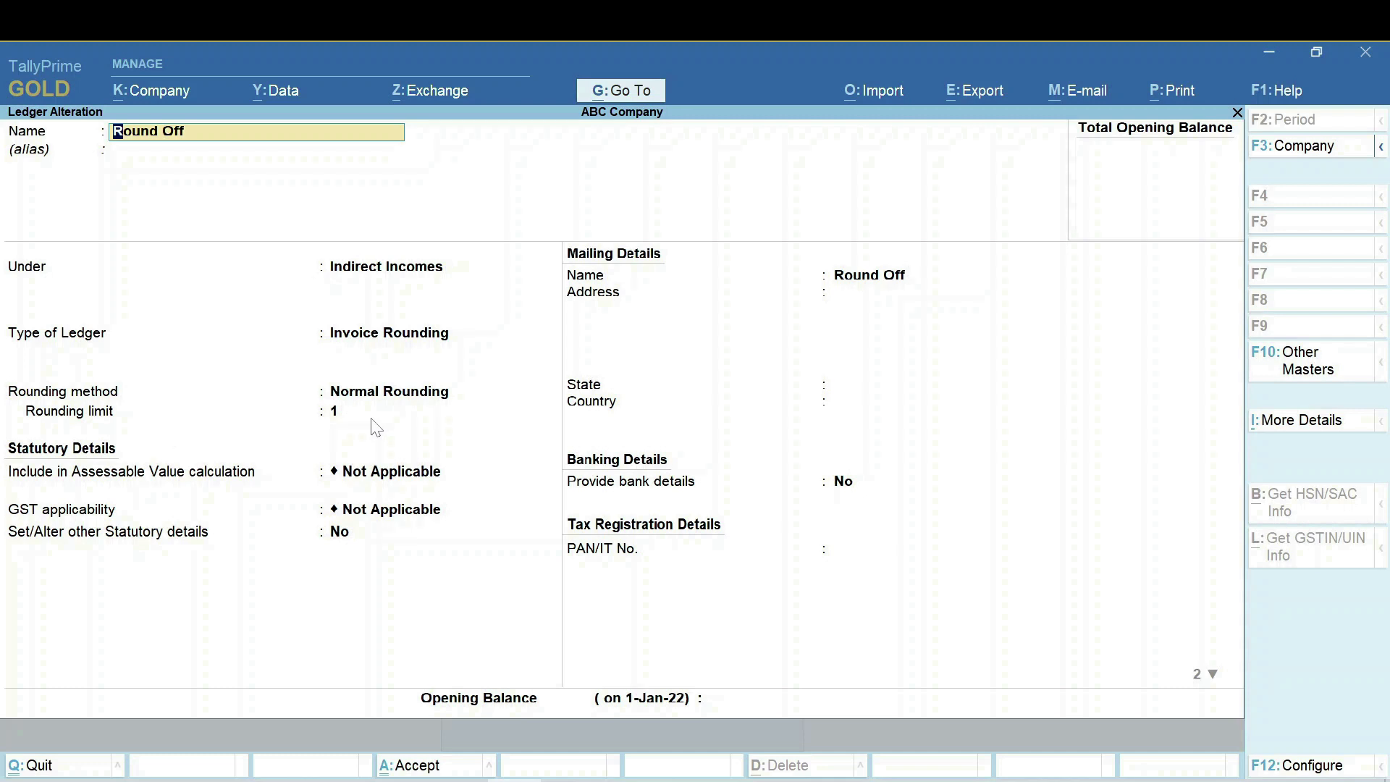
{"action": "mouse_move", "coordinate": [519, 410]}
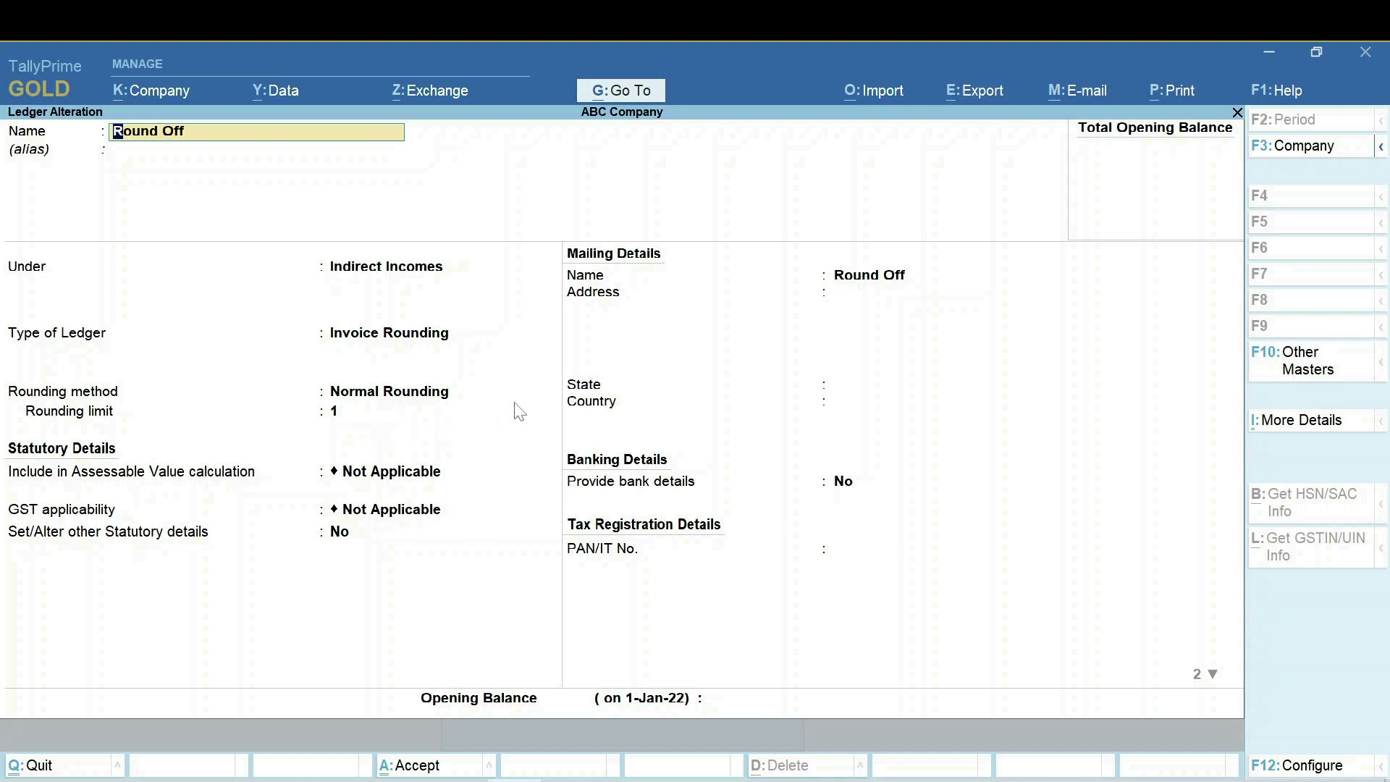
{"action": "mouse_move", "coordinate": [529, 406]}
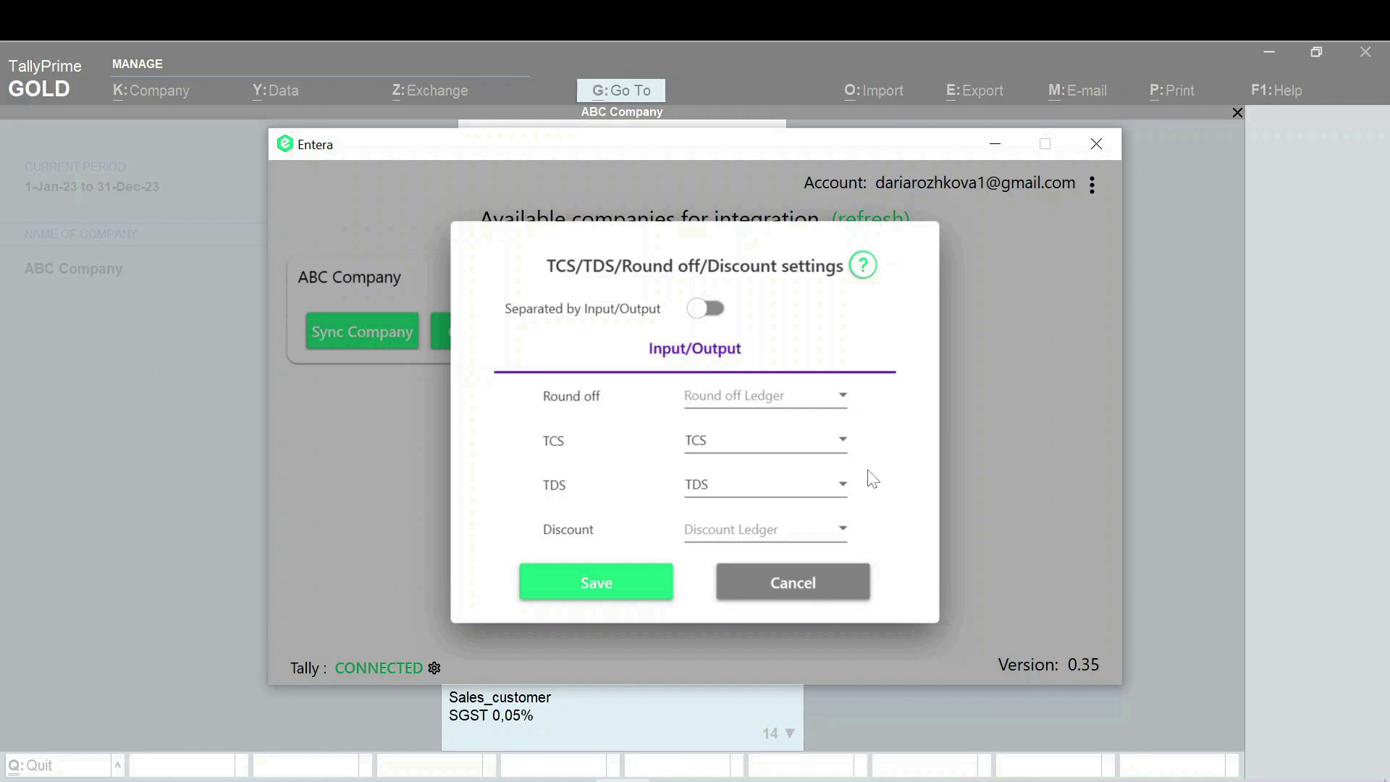
Close the round-off settings, sync ABC Company, and dismiss the Sync Success popup.
{"action": "left_click", "coordinate": [791, 582]}
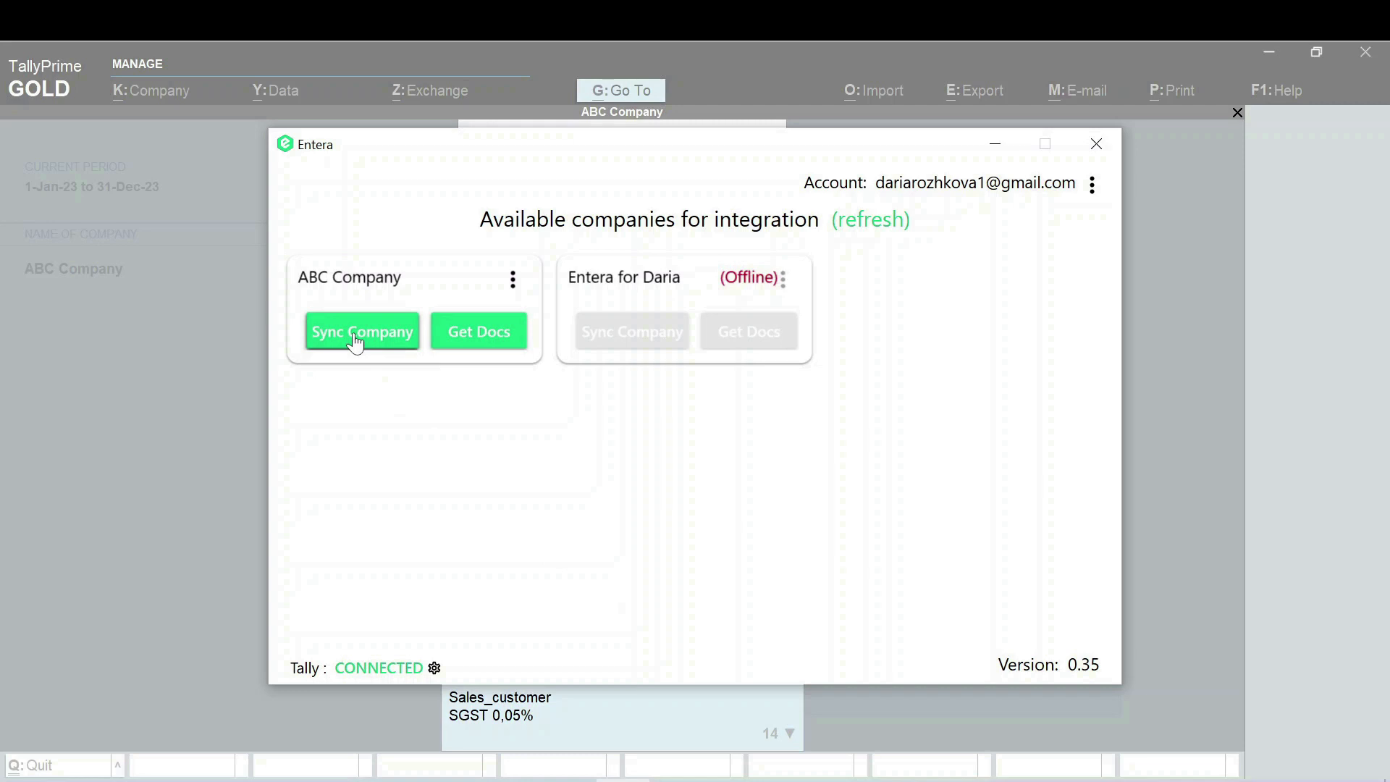
{"action": "left_click", "coordinate": [361, 331]}
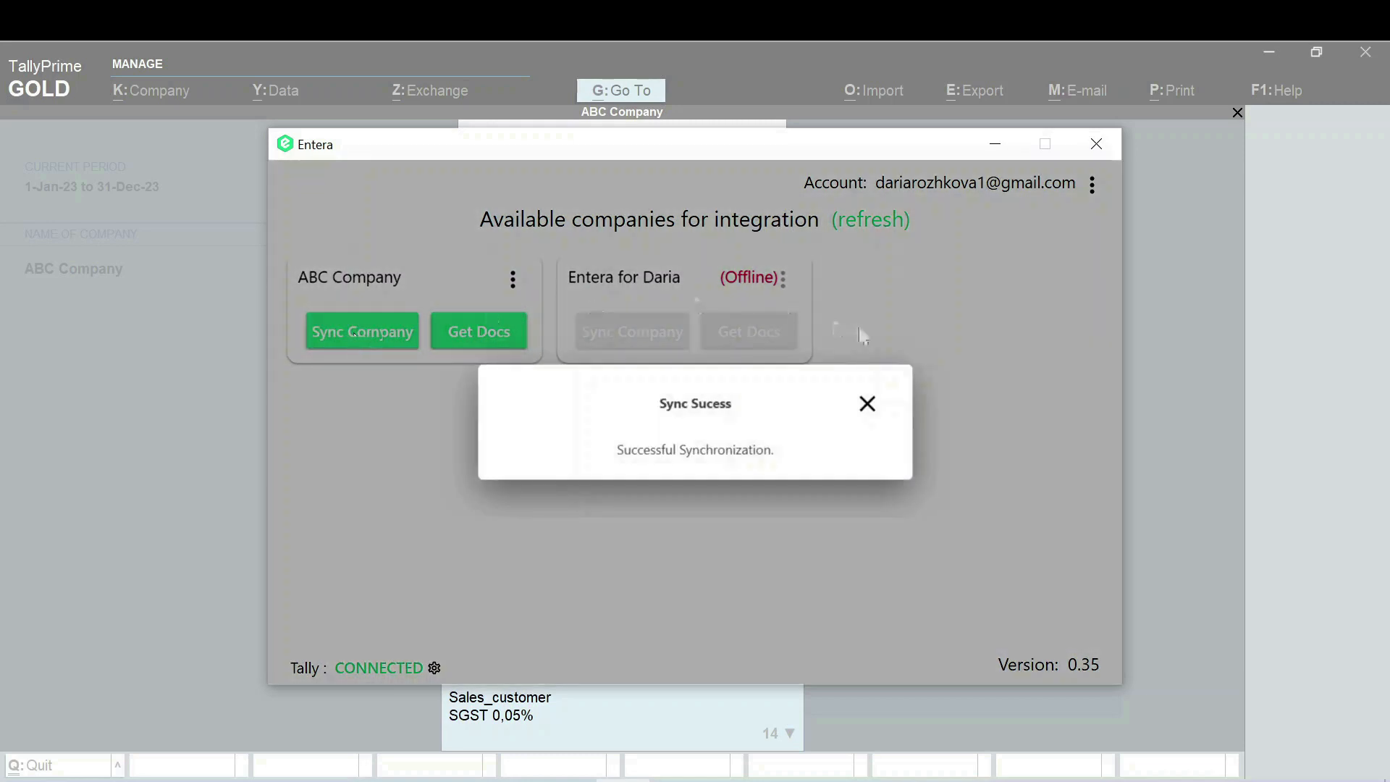
{"action": "left_click", "coordinate": [866, 404]}
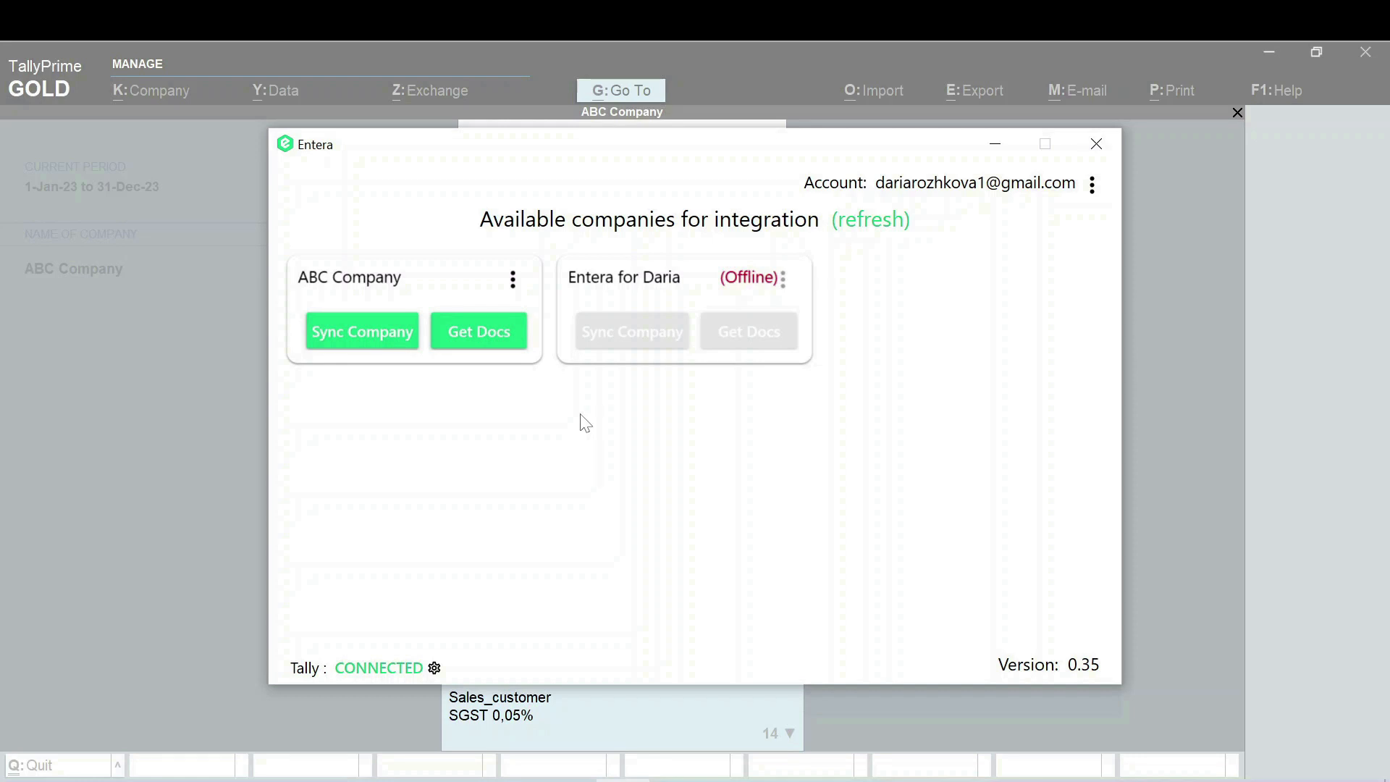
{"action": "mouse_move", "coordinate": [513, 284]}
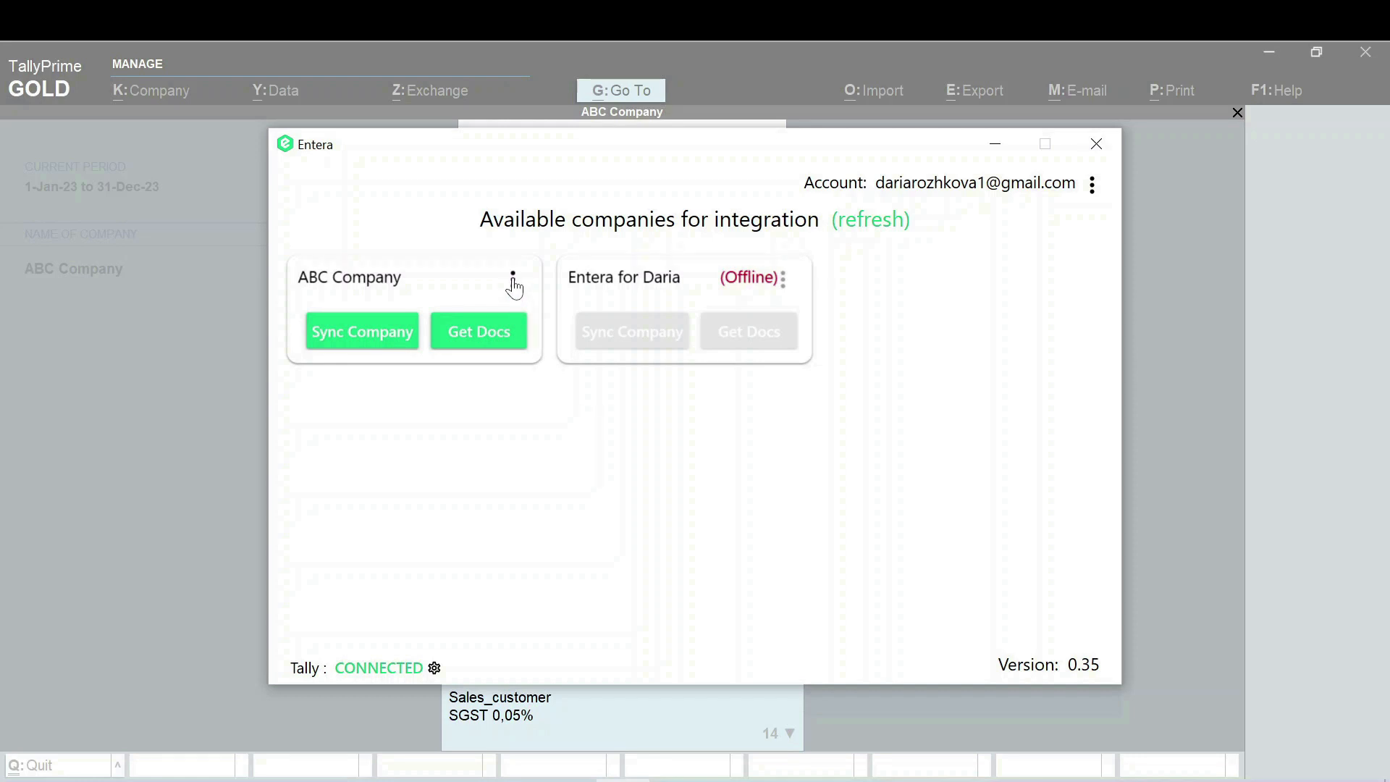
{"action": "left_click", "coordinate": [512, 277]}
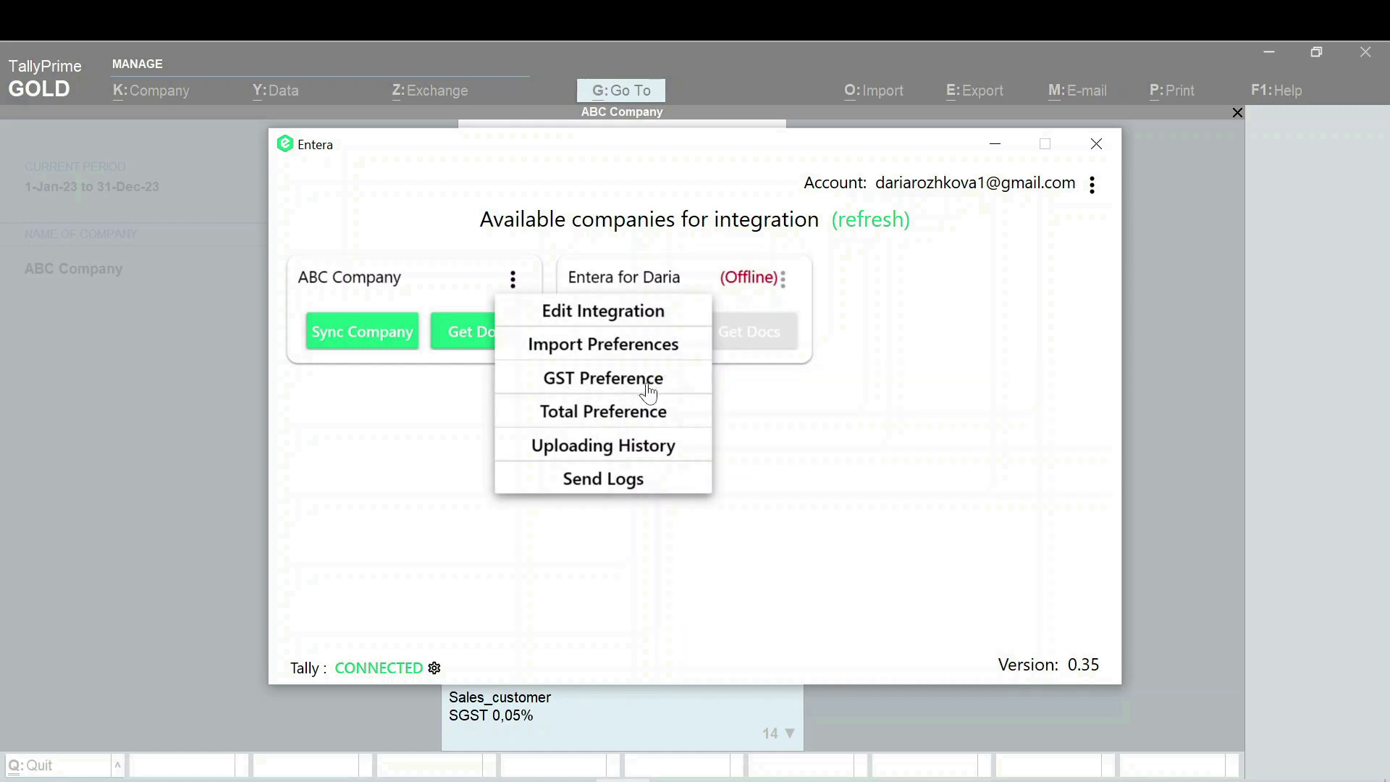
{"action": "left_click", "coordinate": [602, 378]}
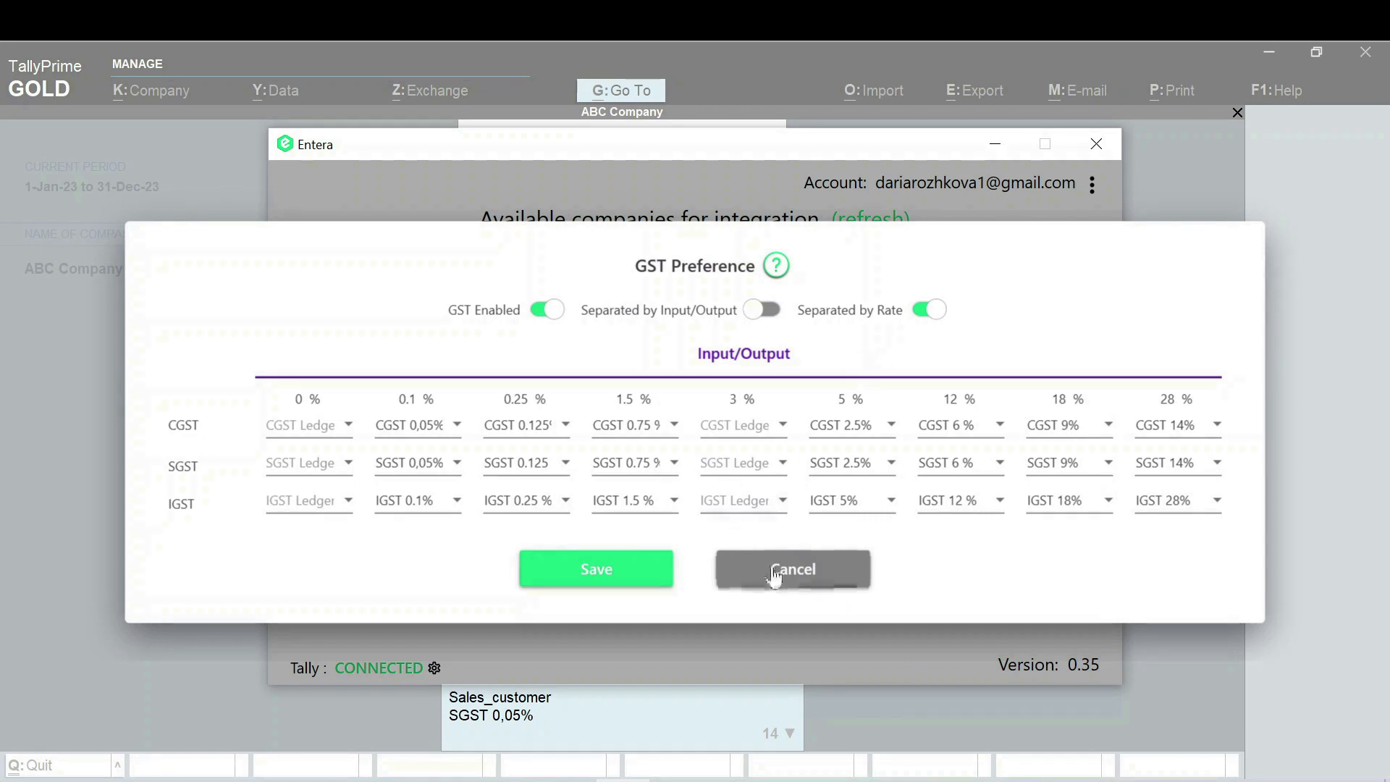
{"action": "left_click", "coordinate": [792, 570]}
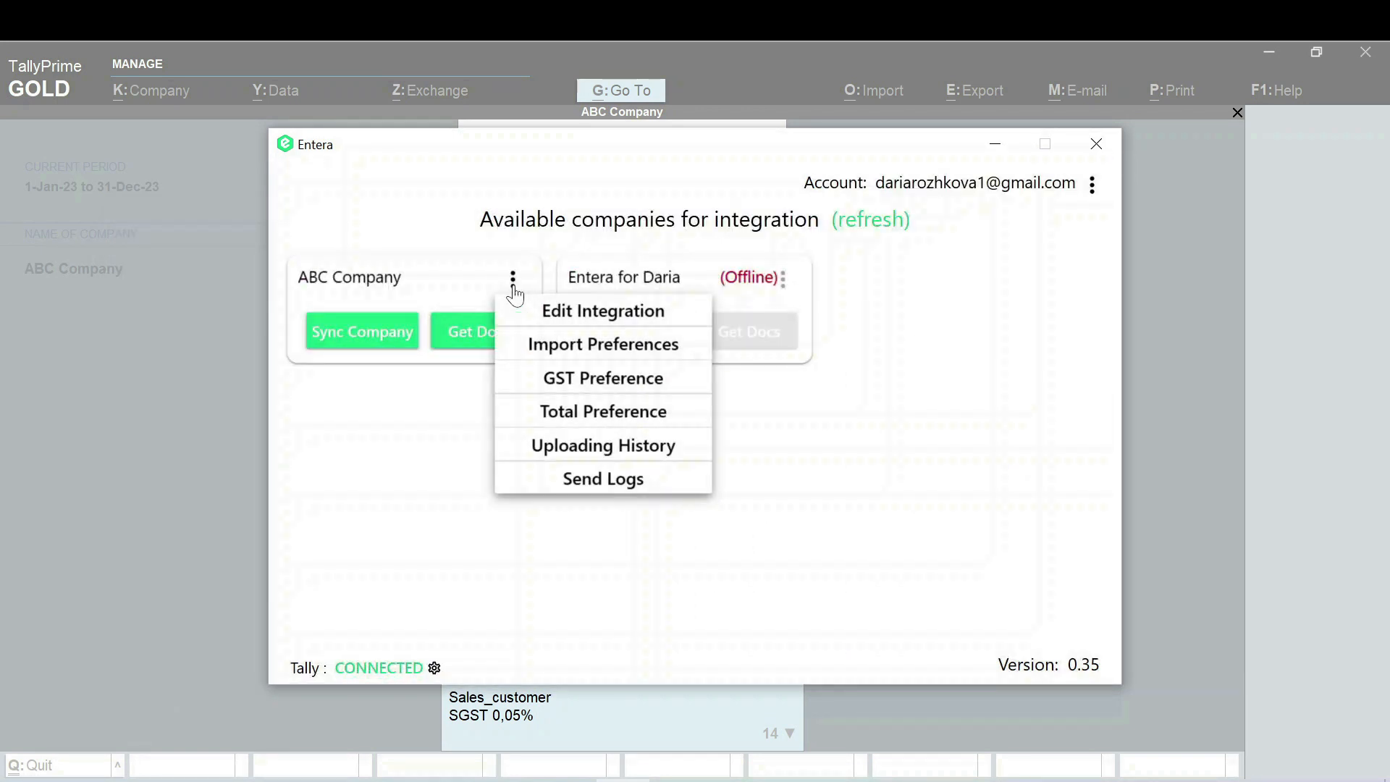
{"action": "mouse_move", "coordinate": [627, 421]}
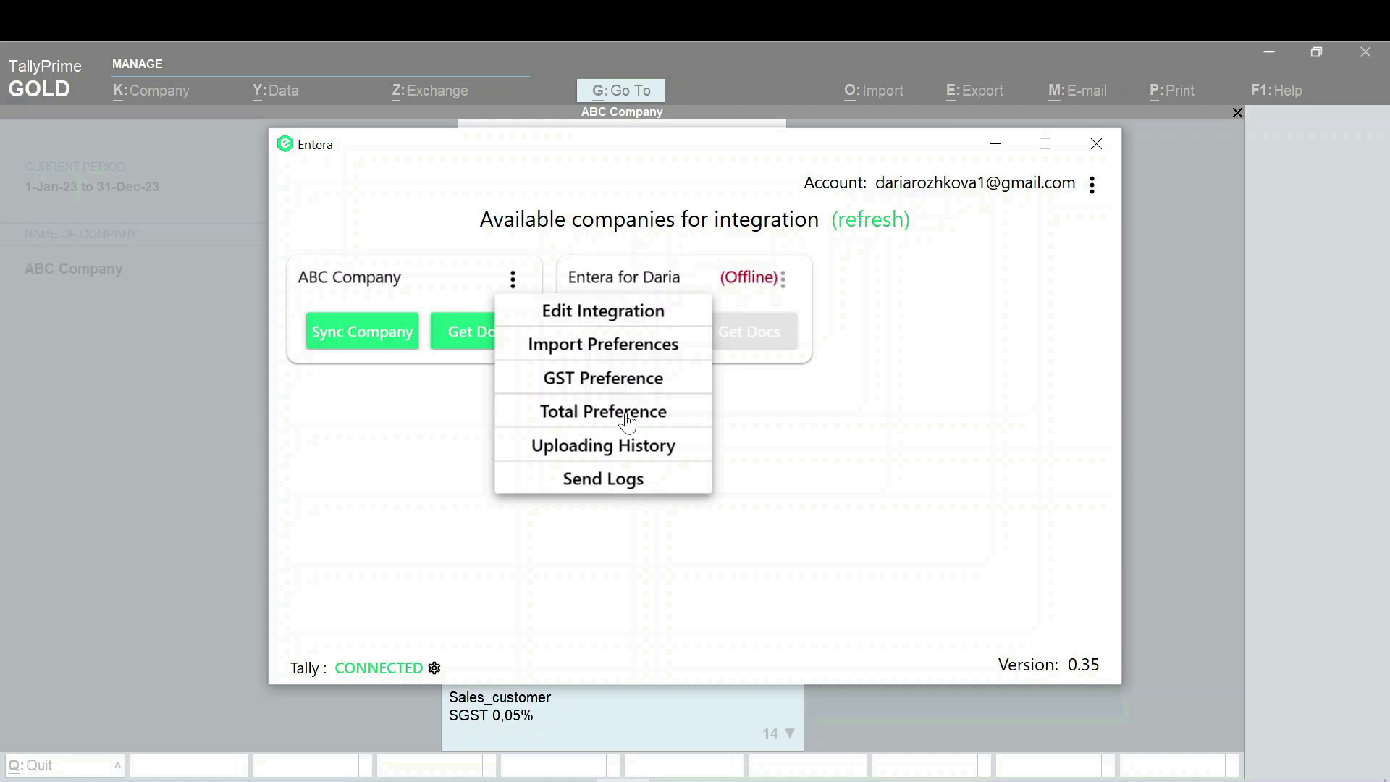
{"action": "left_click", "coordinate": [603, 411]}
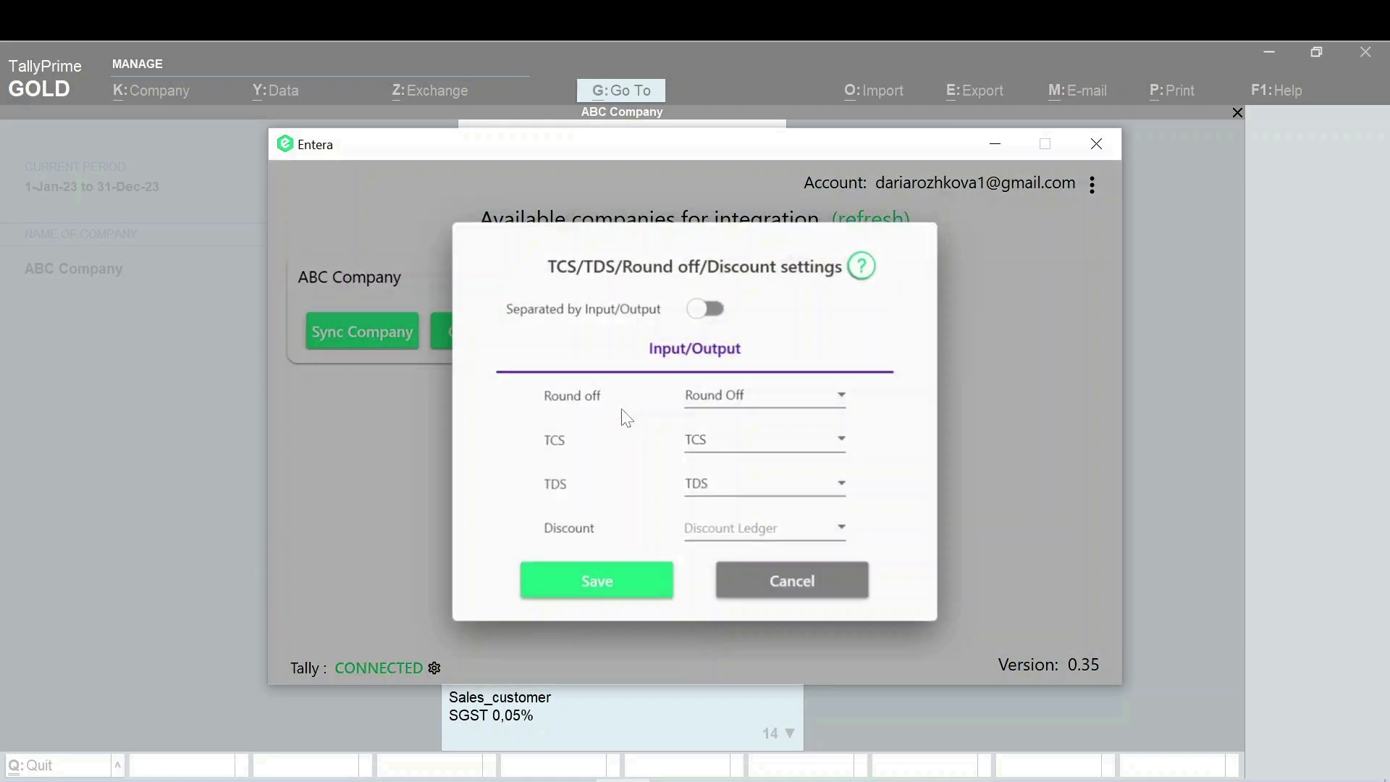
{"action": "left_click", "coordinate": [596, 581]}
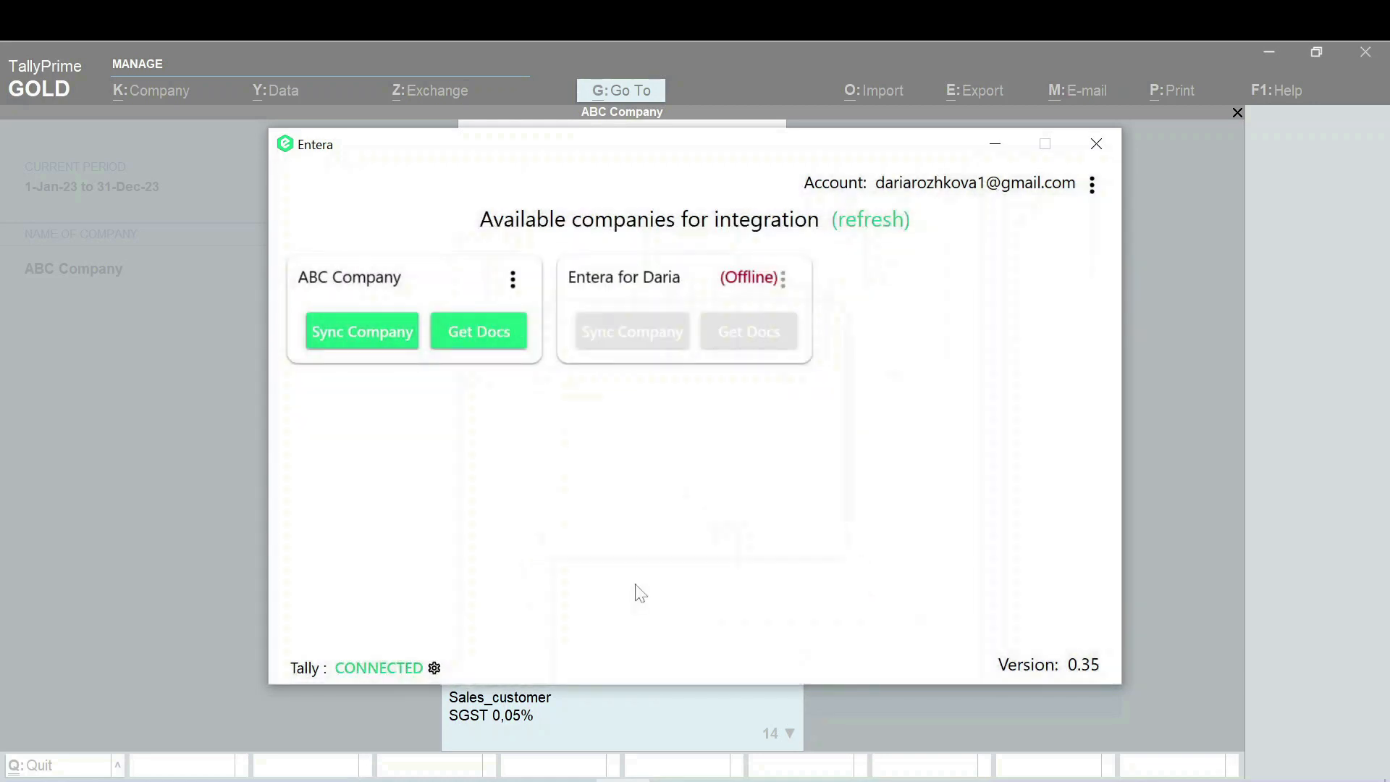